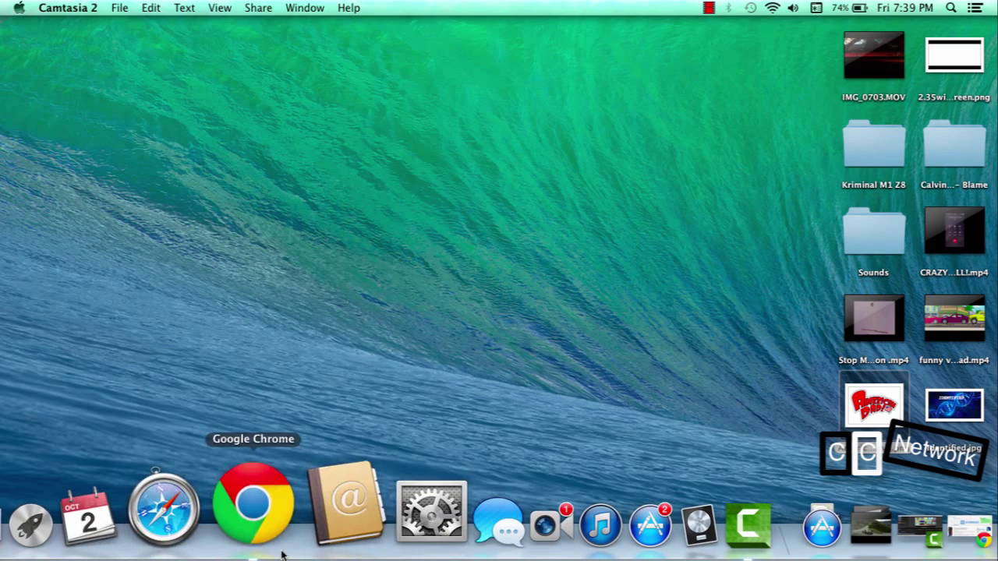
Begin signing up for a new Aternos account from the Guest menu on aternos.org
left_click(251, 502)
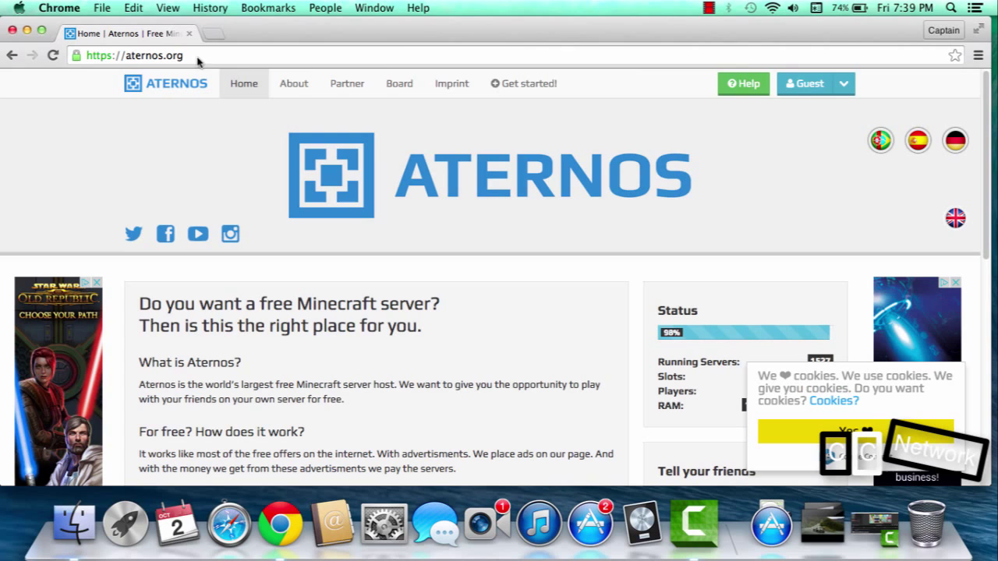
left_click(843, 84)
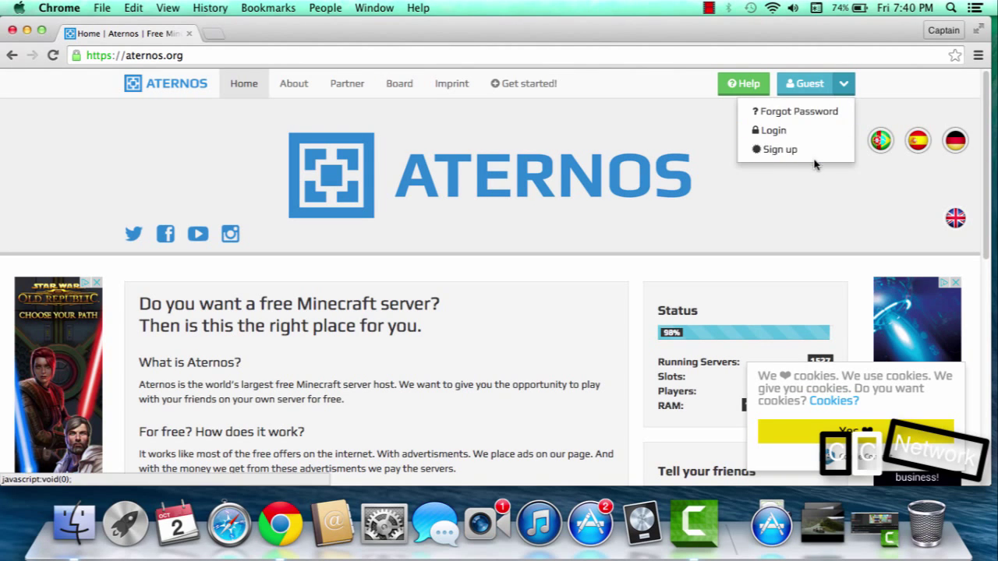
left_click(773, 131)
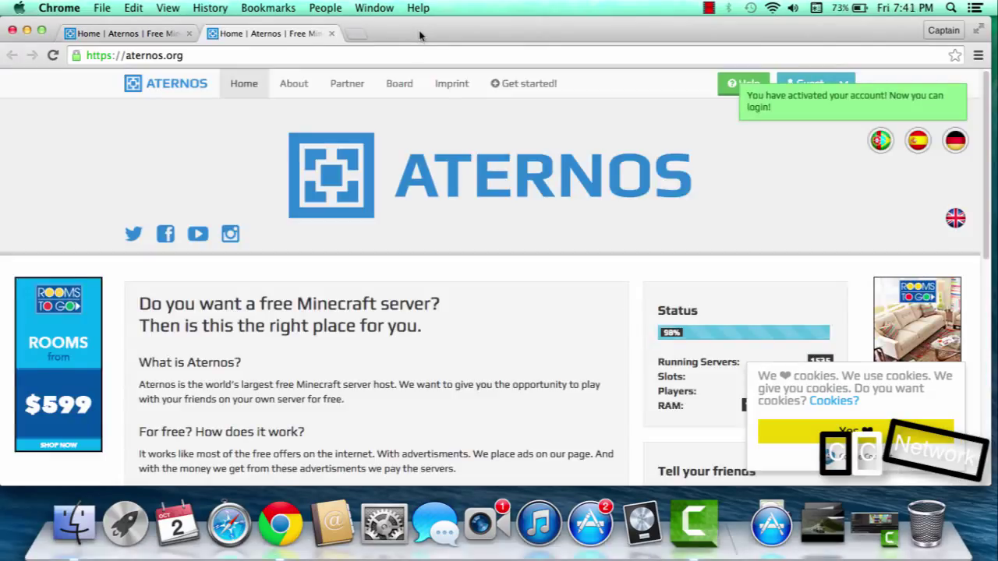
mouse_move(698, 149)
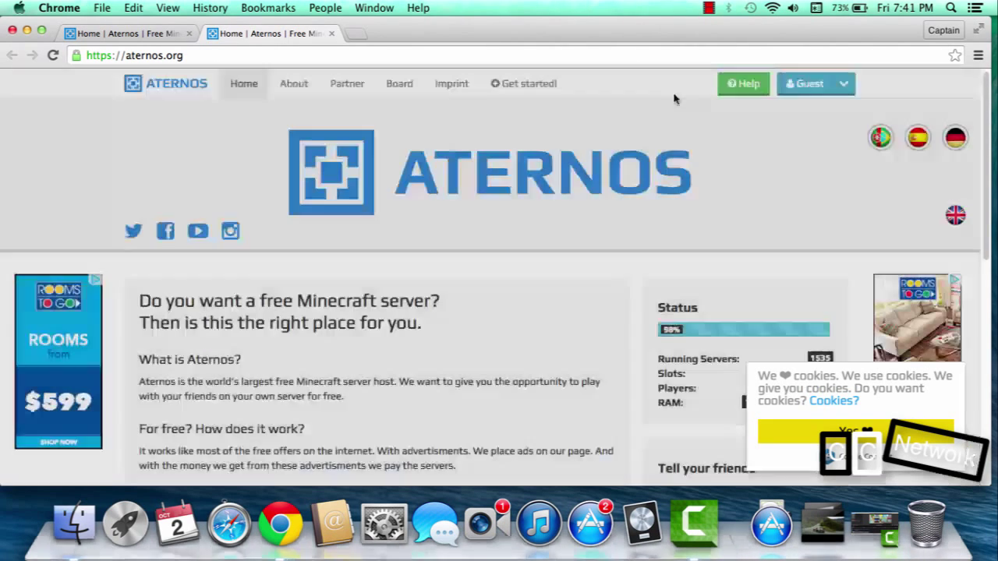
Log in, skim the news page and go to the account's server page
left_click(841, 84)
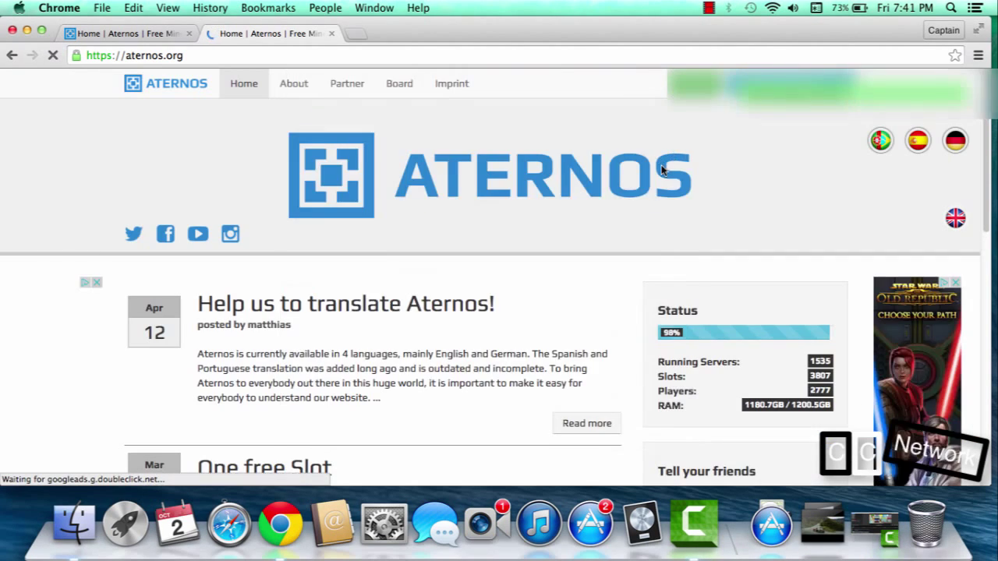
scroll("down", 3)
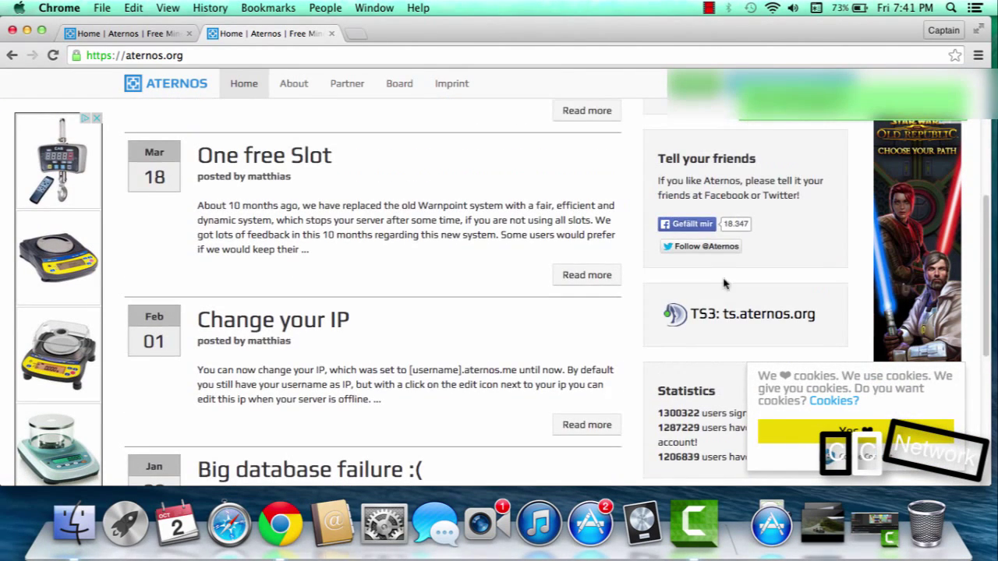
scroll("down", 3)
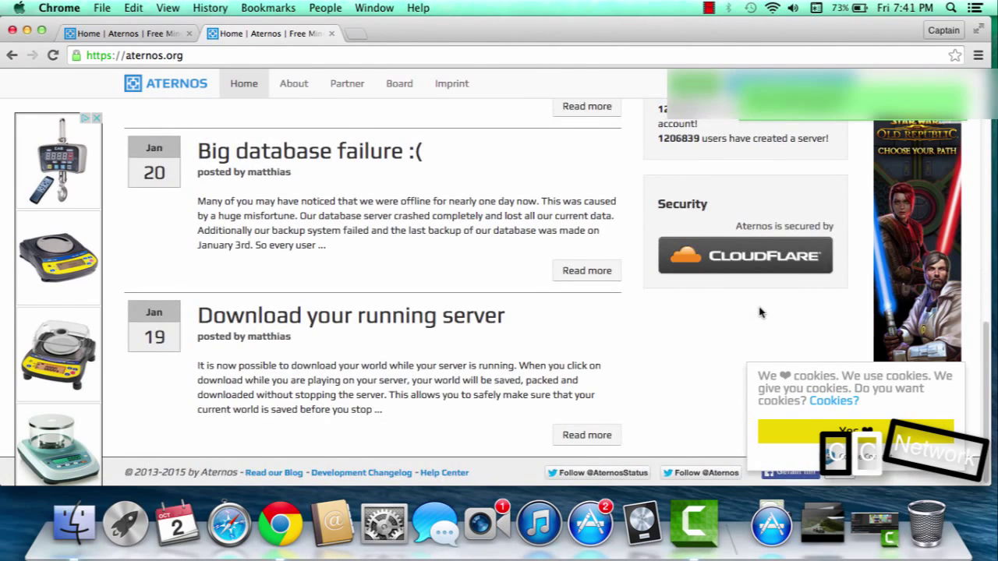
scroll("up", 3)
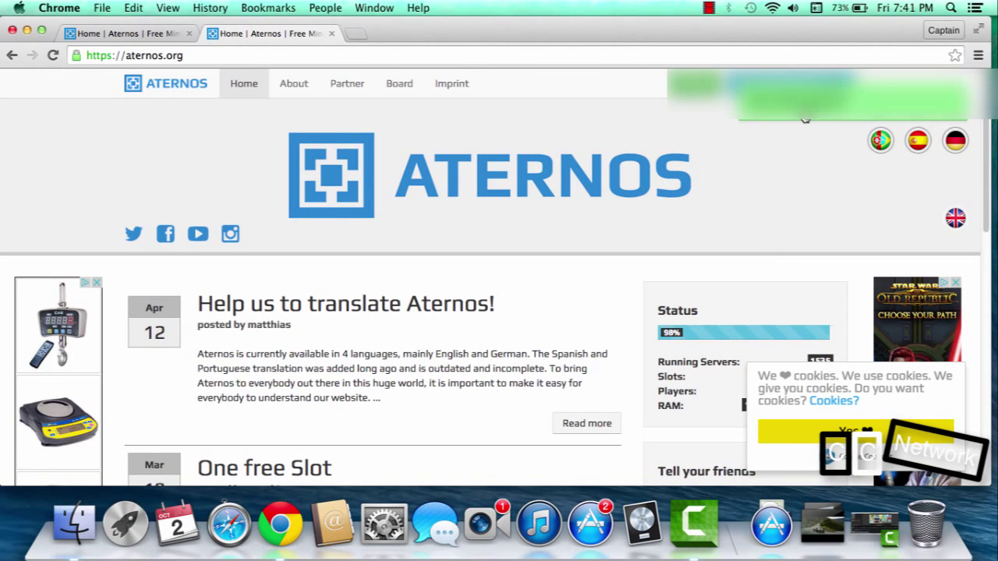
mouse_move(418, 131)
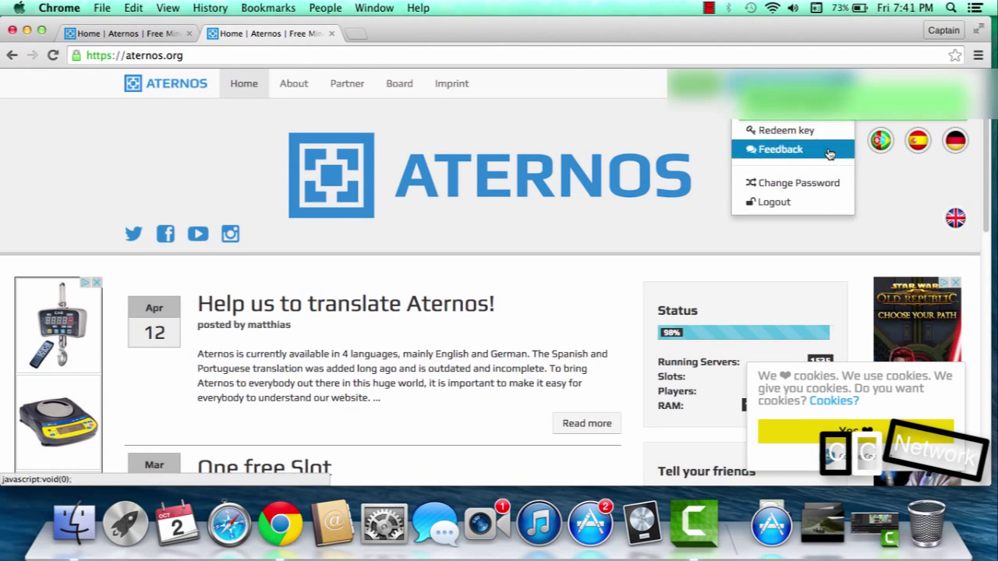
left_click(780, 150)
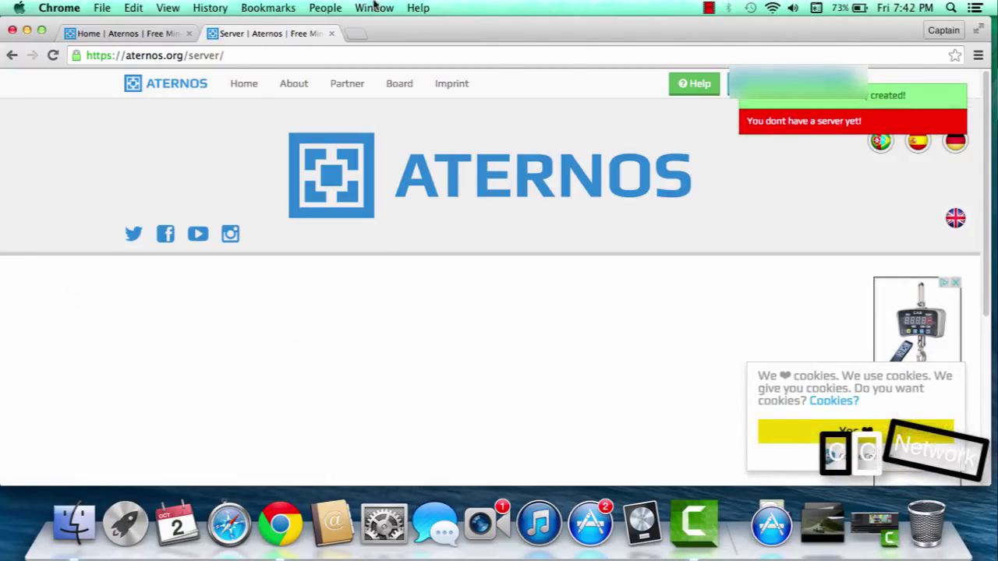
Dismiss the server notification and scroll down to the Options section
scroll("down", 3)
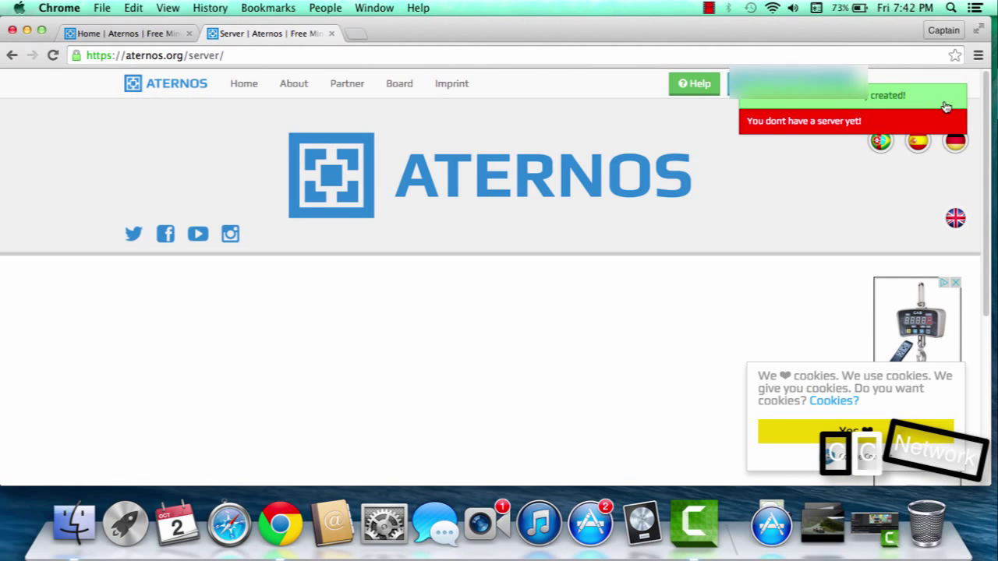
left_click(795, 84)
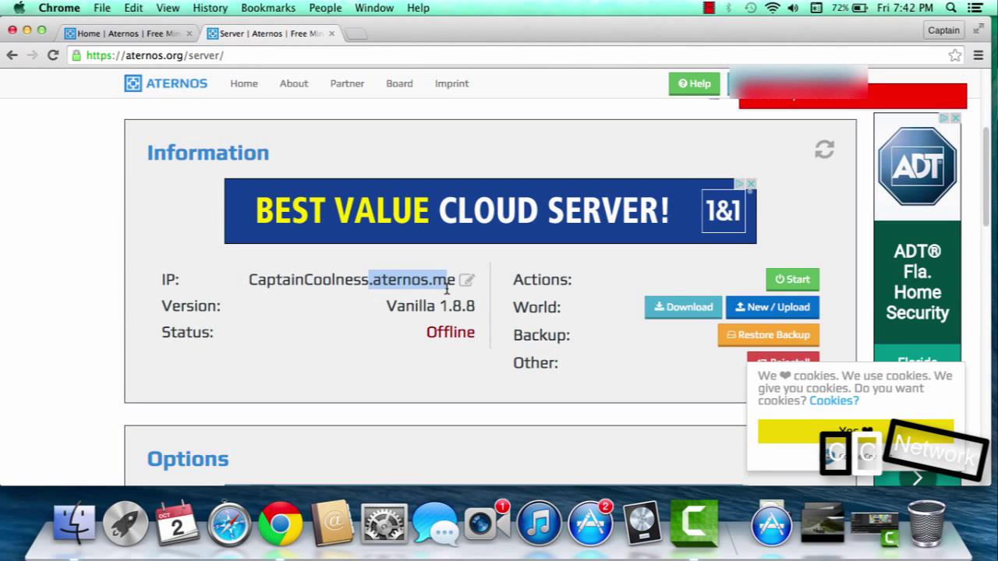
scroll("down", 3)
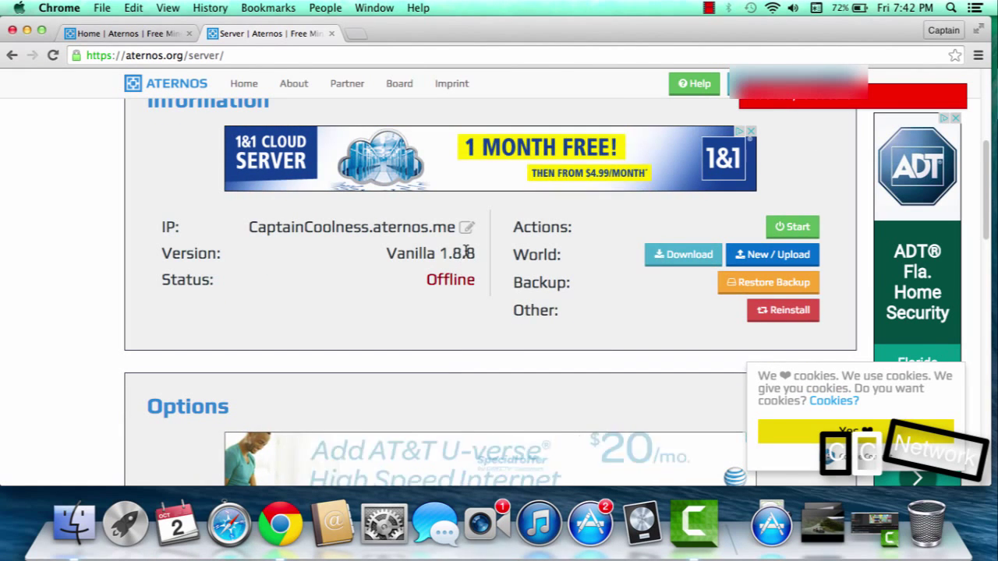
scroll("down", 3)
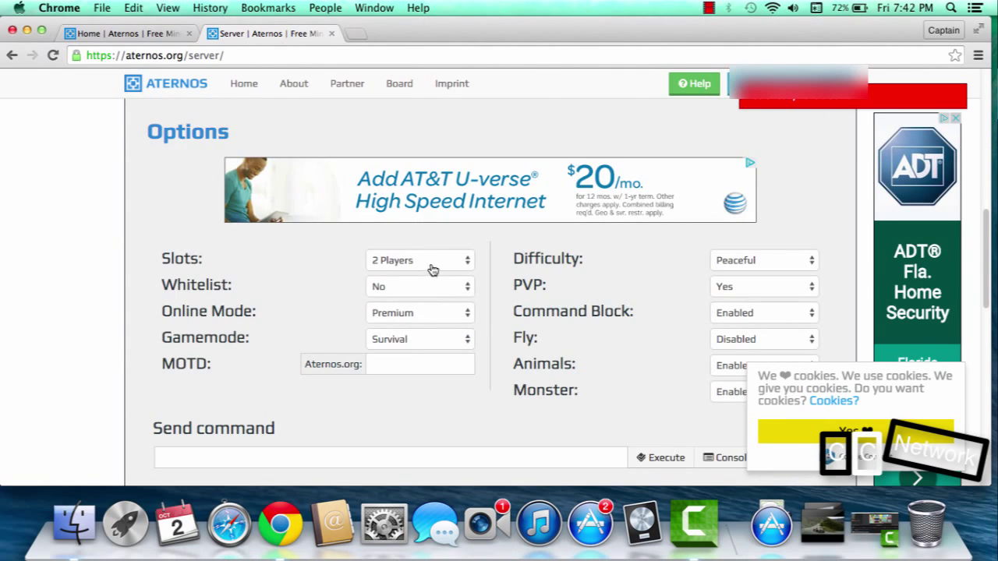
Limit the server to 1 player slot and set the game mode to Adventure
left_click(419, 259)
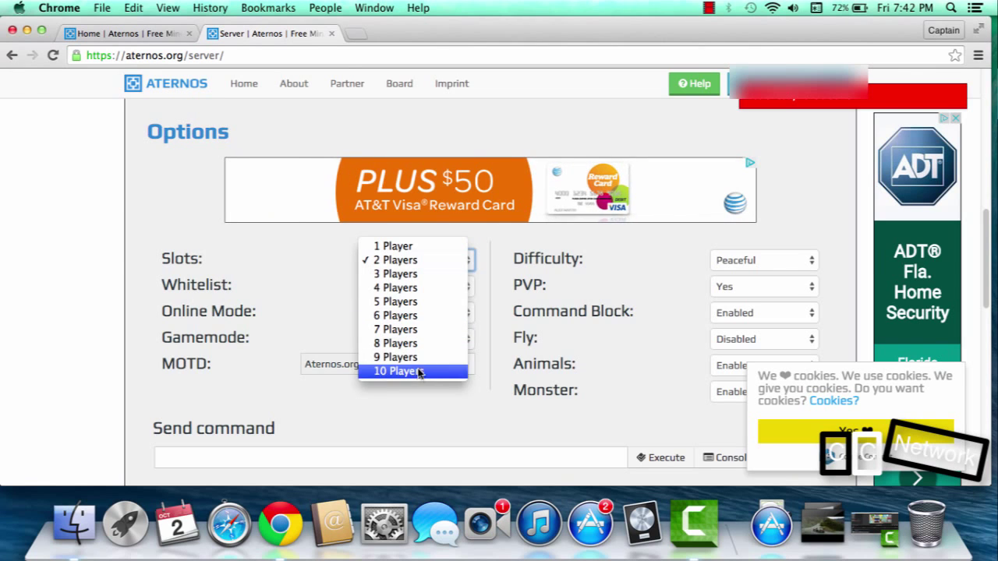
mouse_move(411, 344)
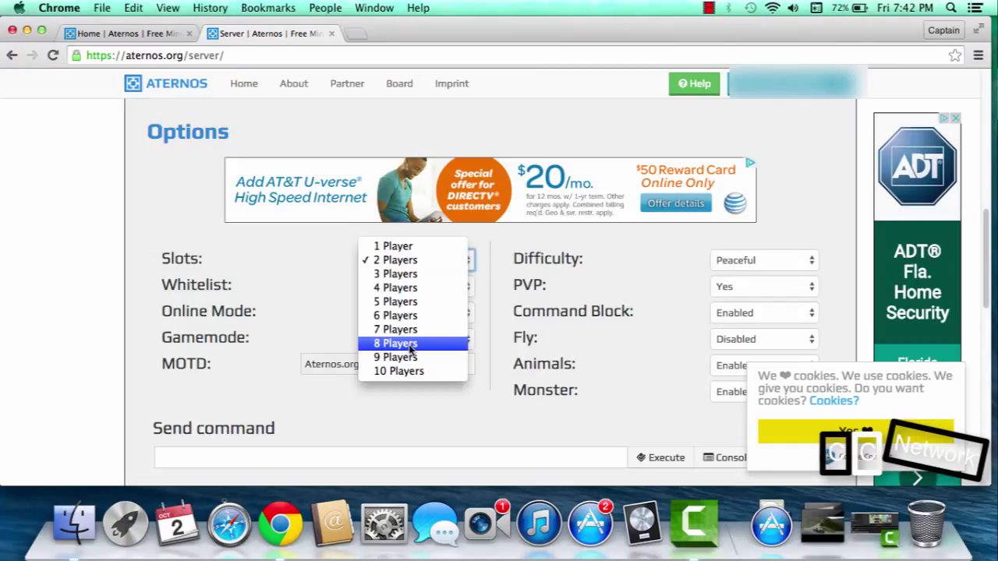
mouse_move(414, 259)
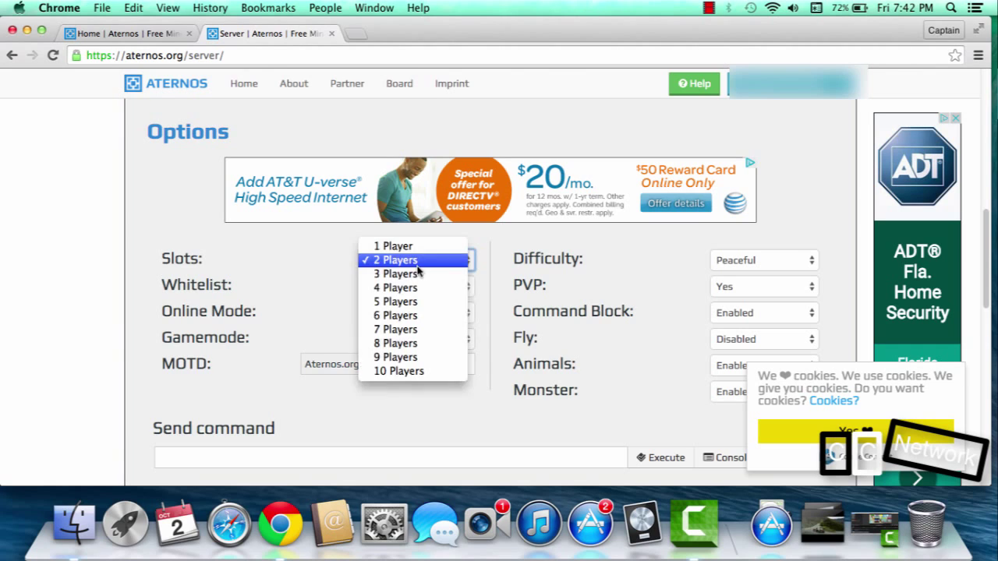
left_click(393, 246)
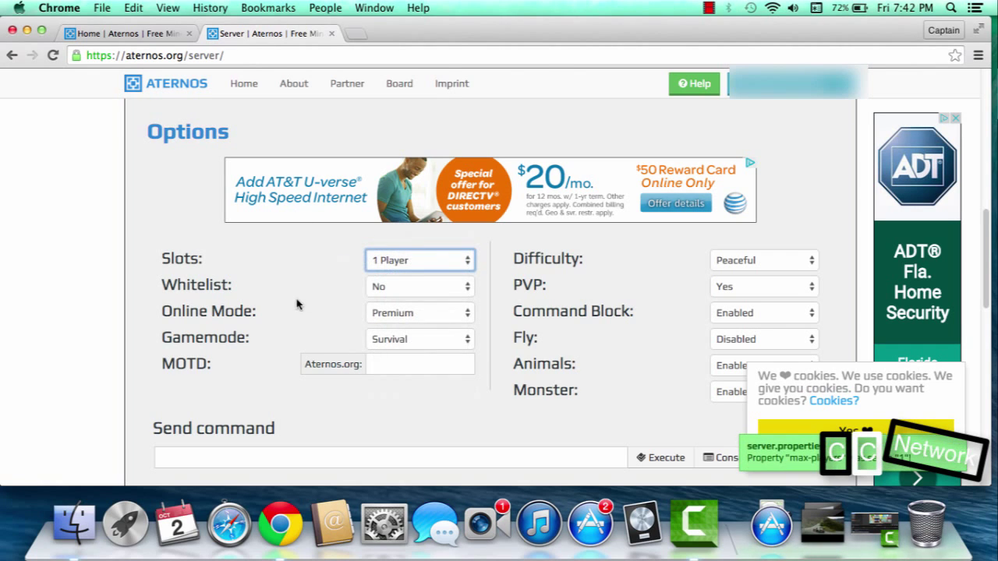
left_click(420, 312)
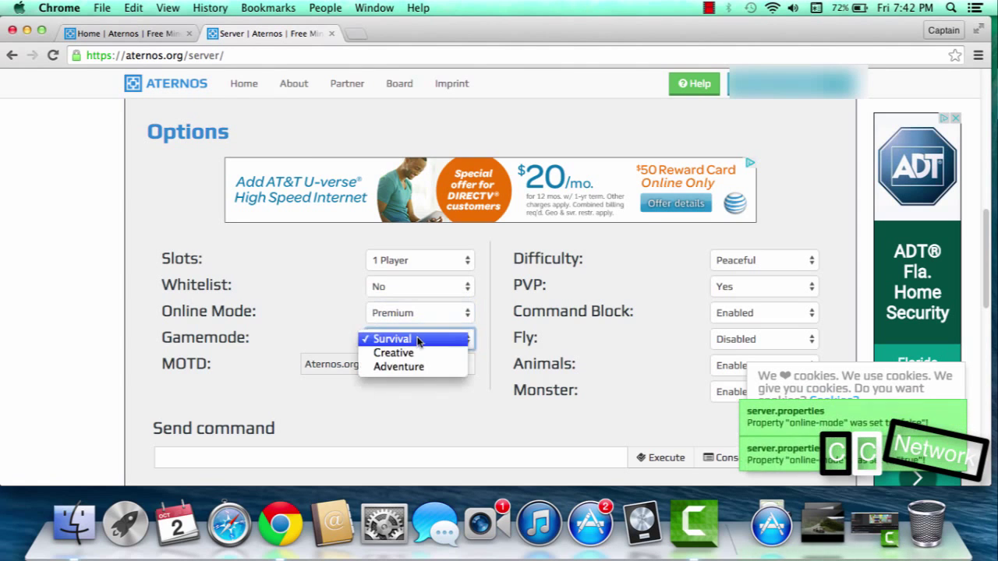
left_click(399, 366)
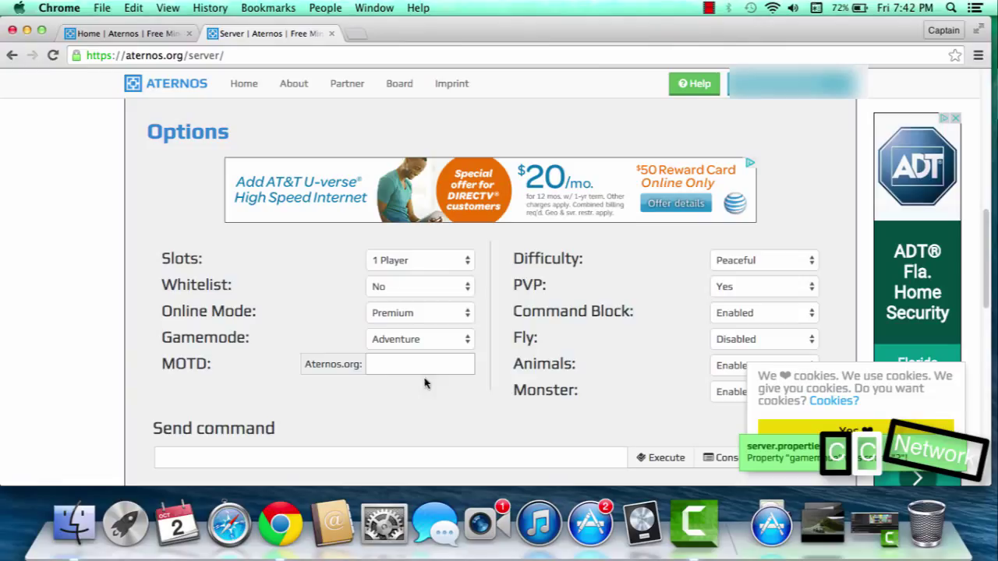
Set the message of the day to CaptainsServer and commit it
left_click(419, 365)
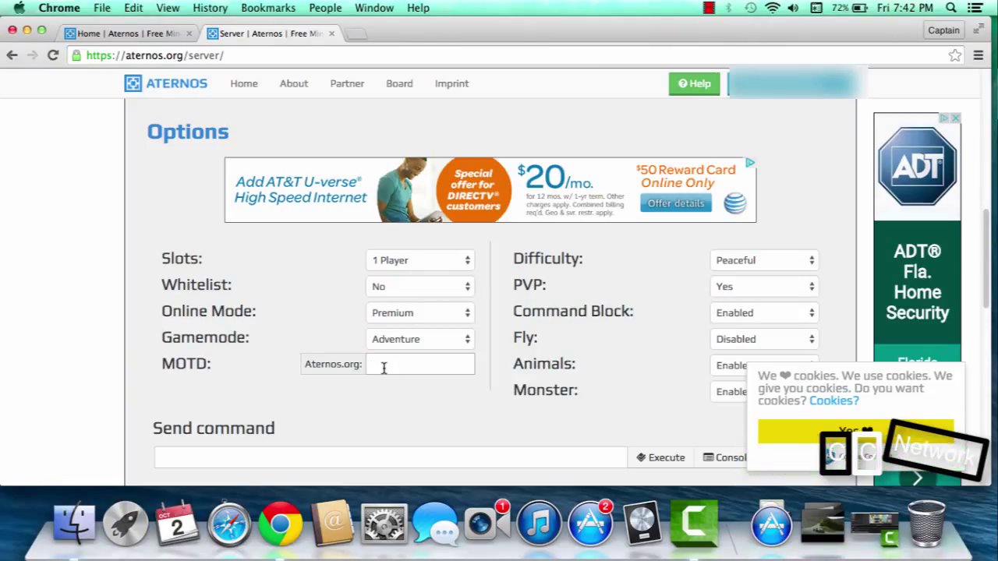
type("Cap")
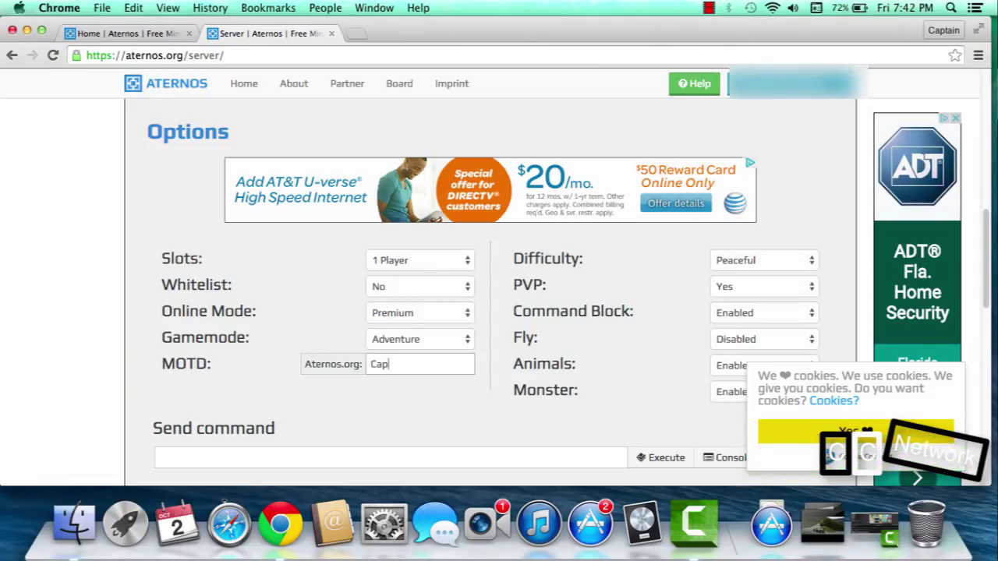
type("tains")
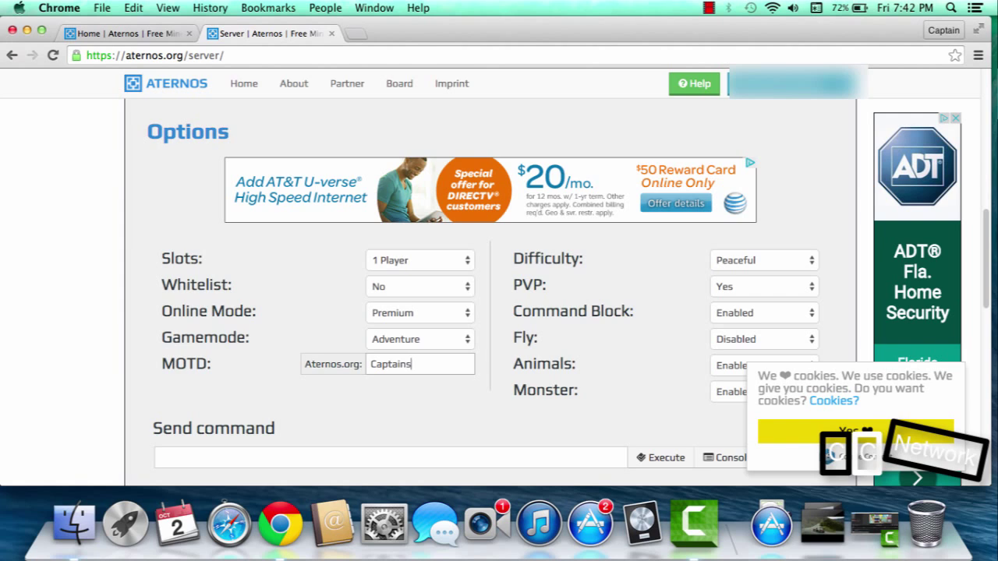
type("Server")
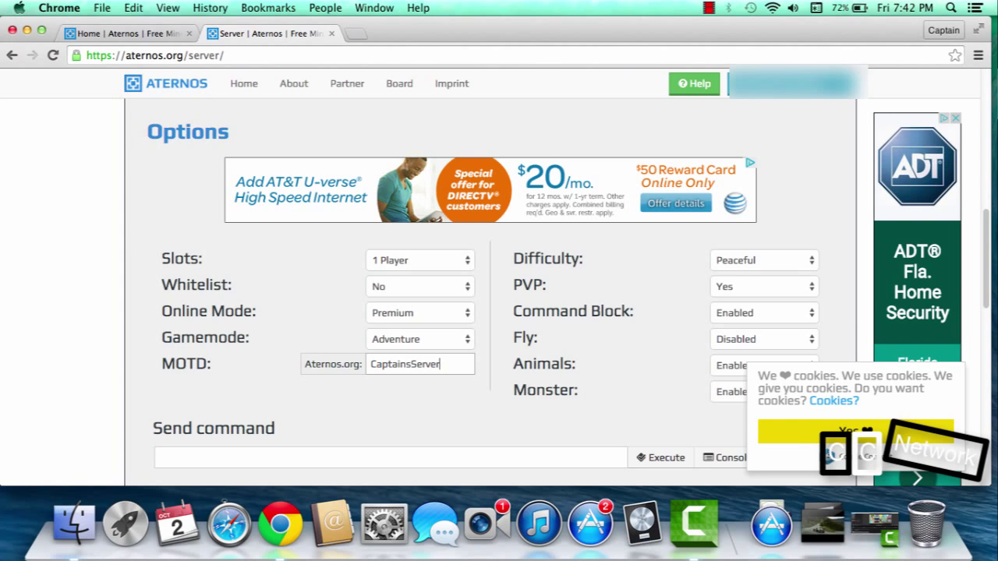
left_click(764, 259)
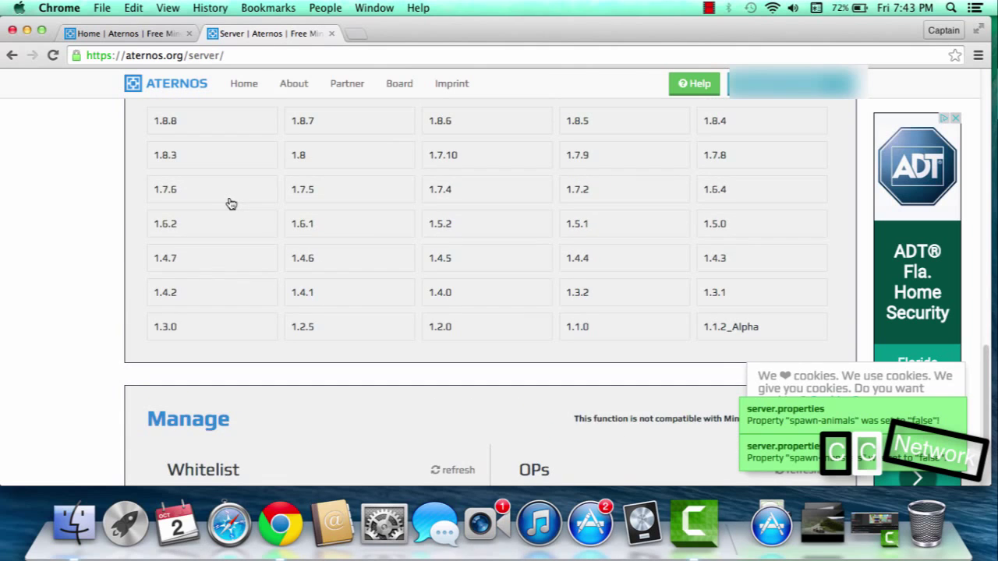
Scroll back up from the Options section to the Information panel
scroll("up", 3)
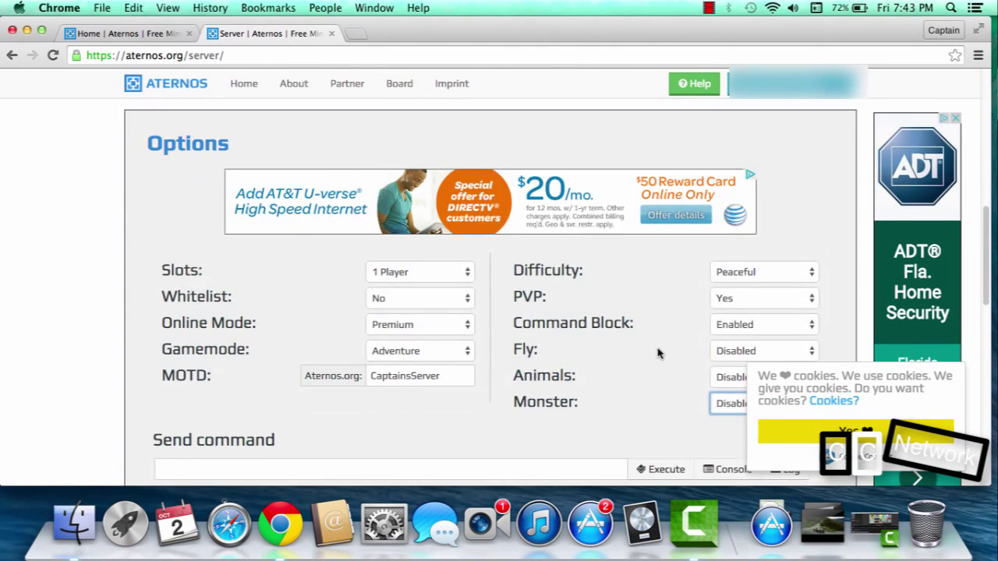
scroll("down", 3)
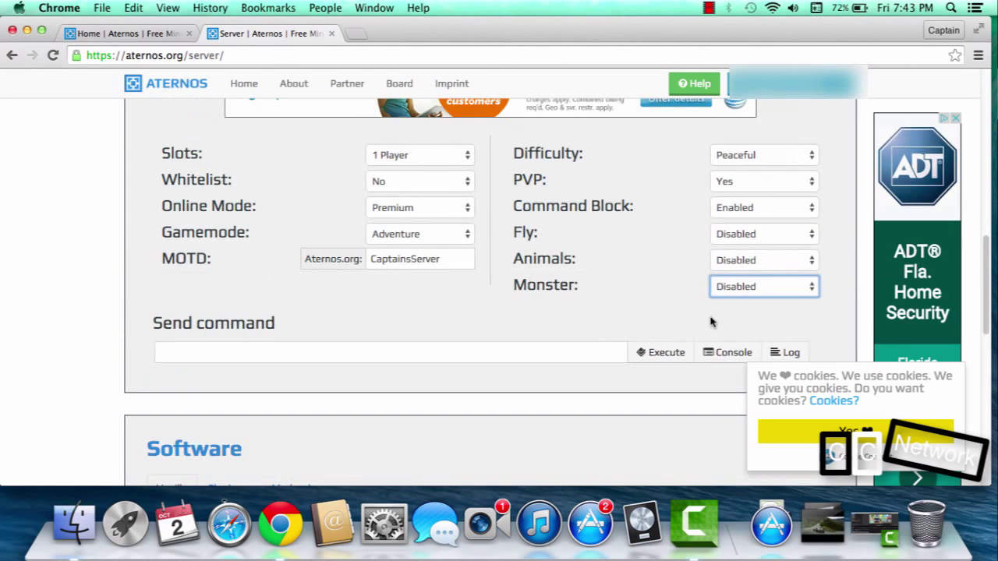
scroll("up", 3)
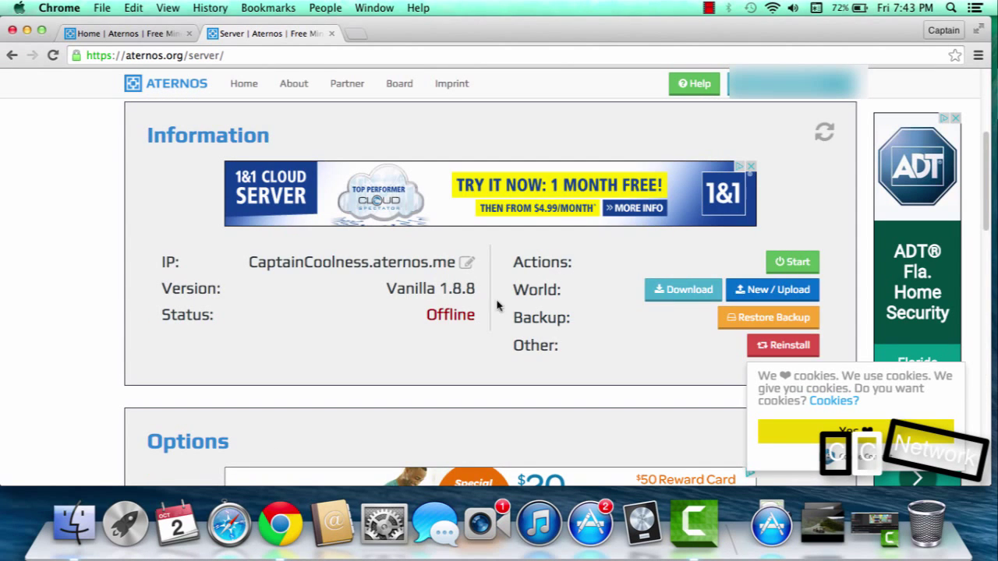
Rename the server address to CaptainsServer.aternos.me and save it
left_click(467, 262)
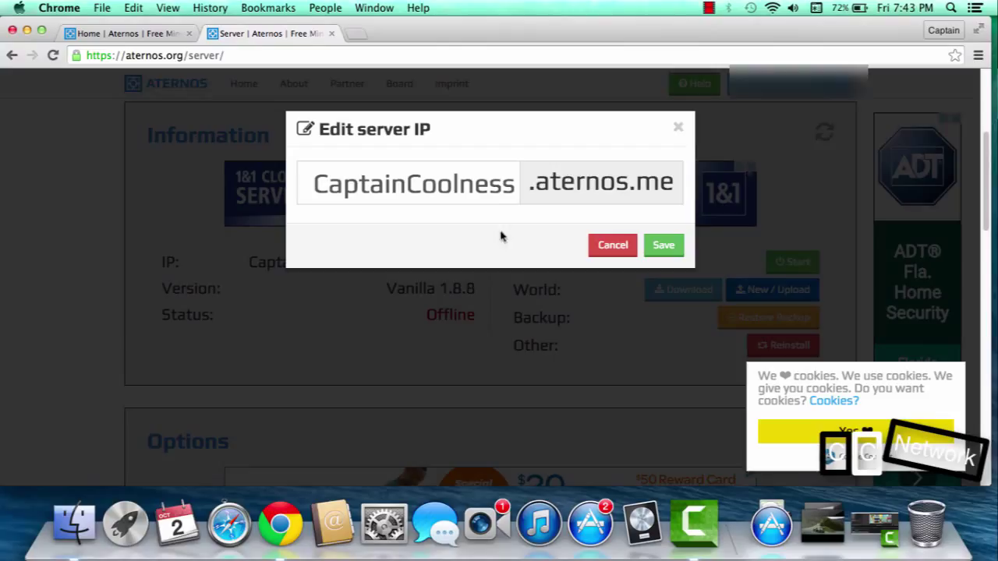
double_click(580, 180)
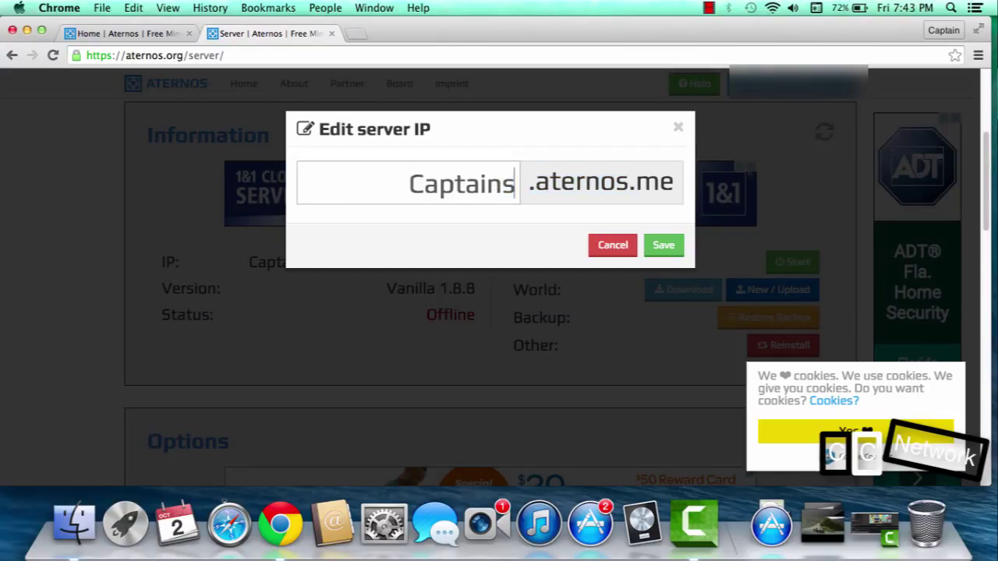
type("Server")
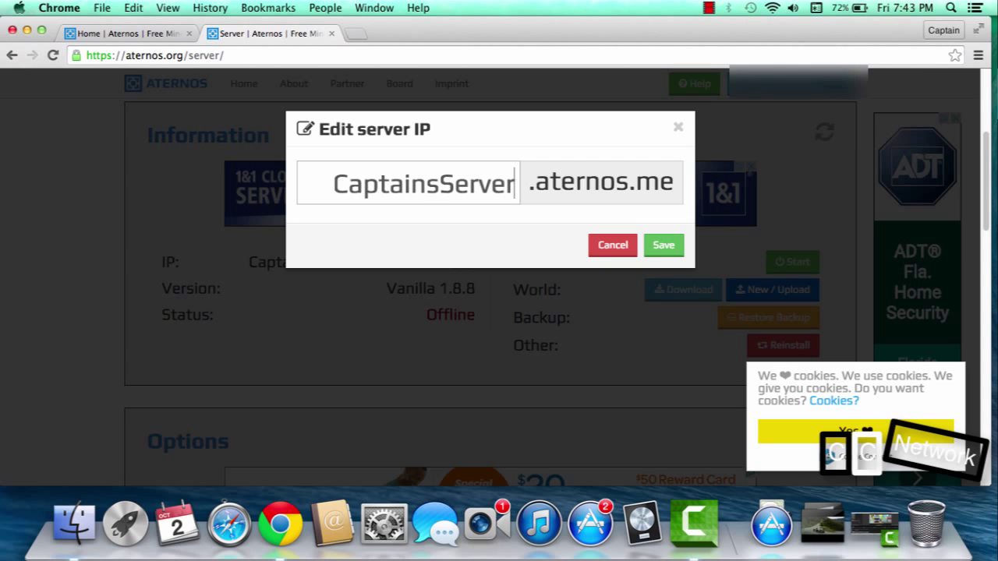
left_click(664, 245)
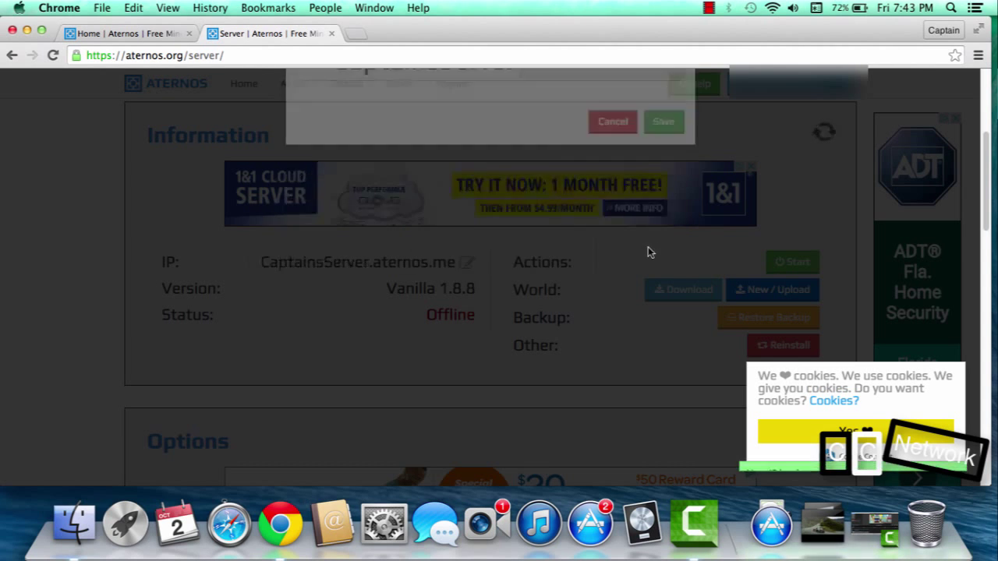
left_click(611, 121)
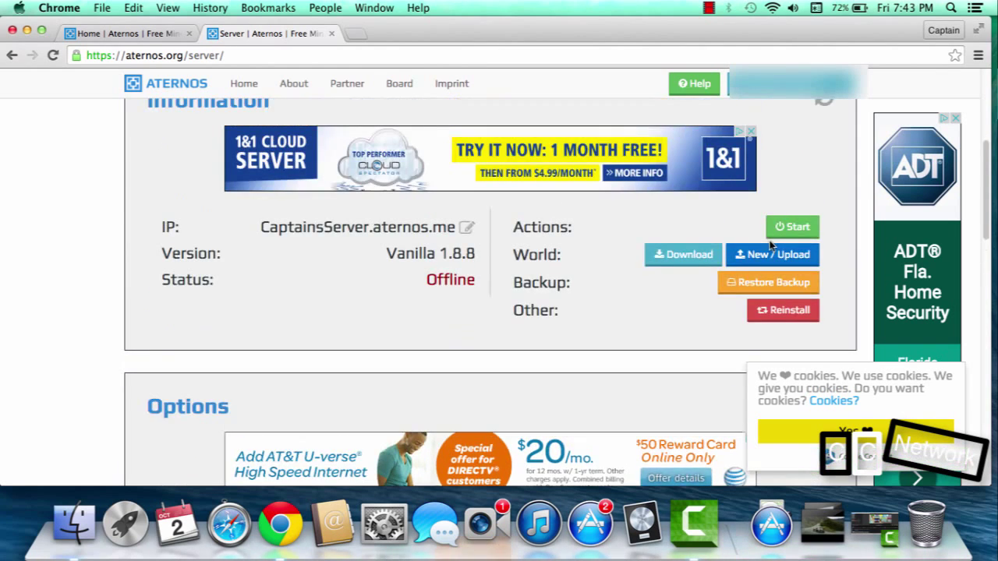
Scroll to the Software section and install Vanilla 1.7.2
scroll("down", 3)
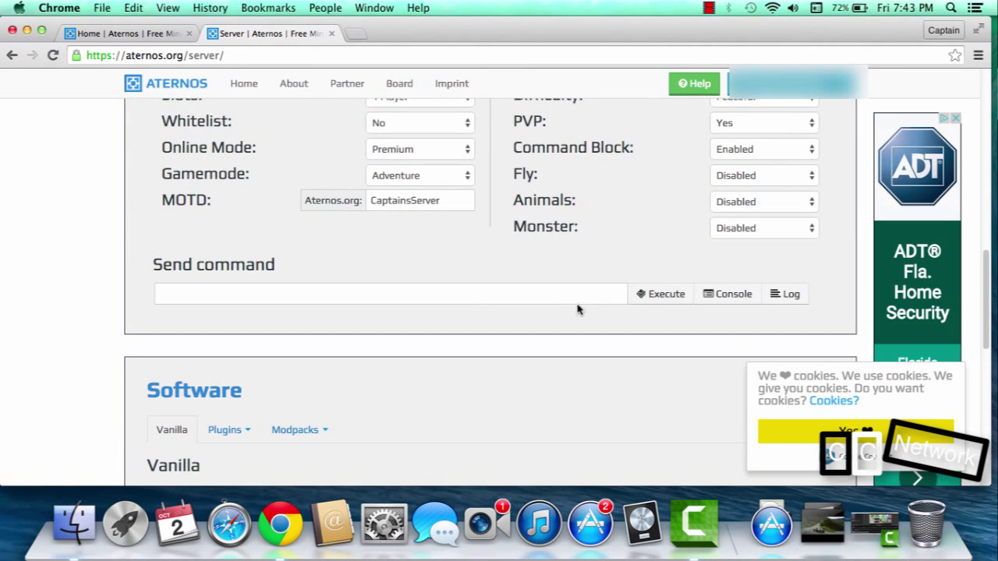
scroll("down", 3)
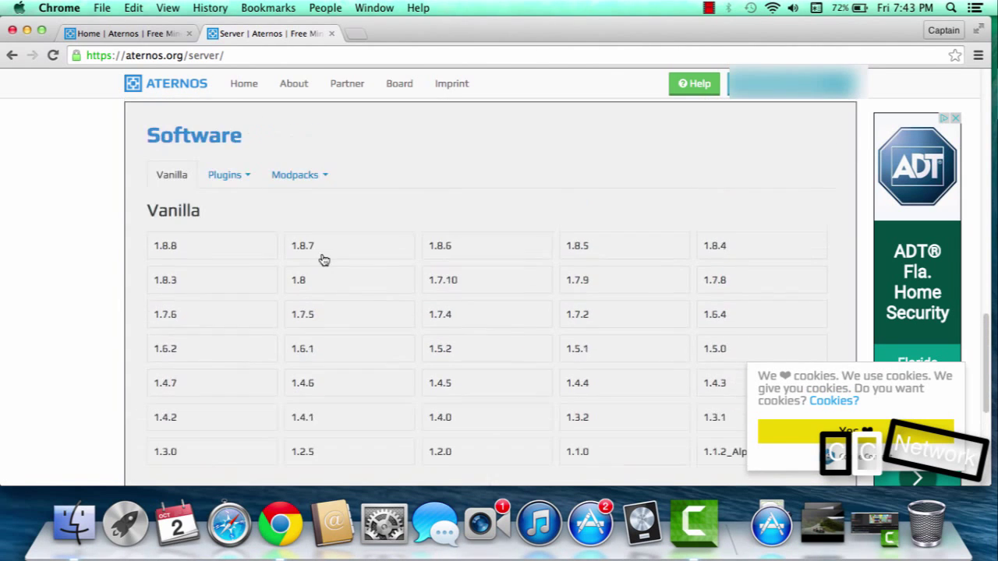
scroll("down", 3)
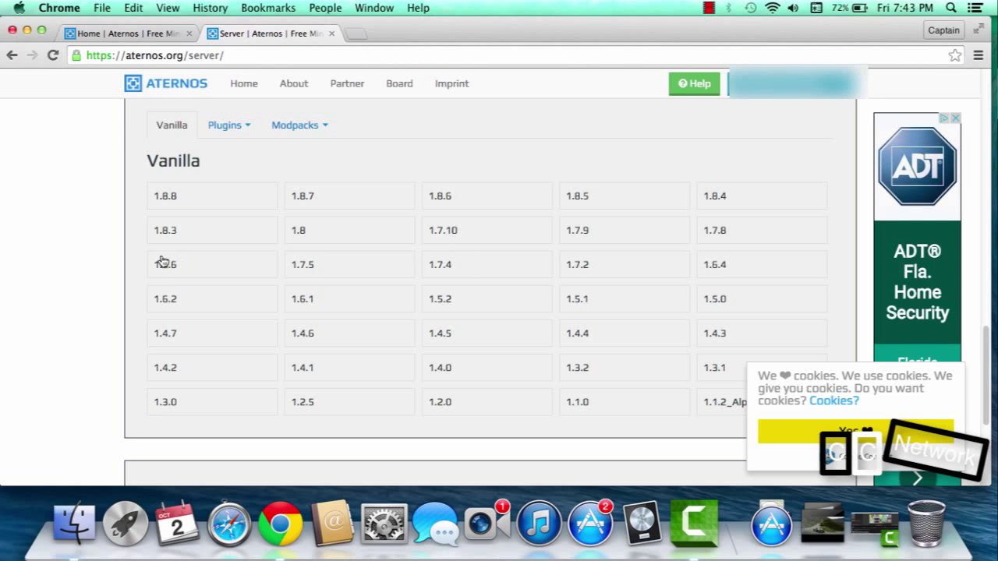
mouse_move(440, 264)
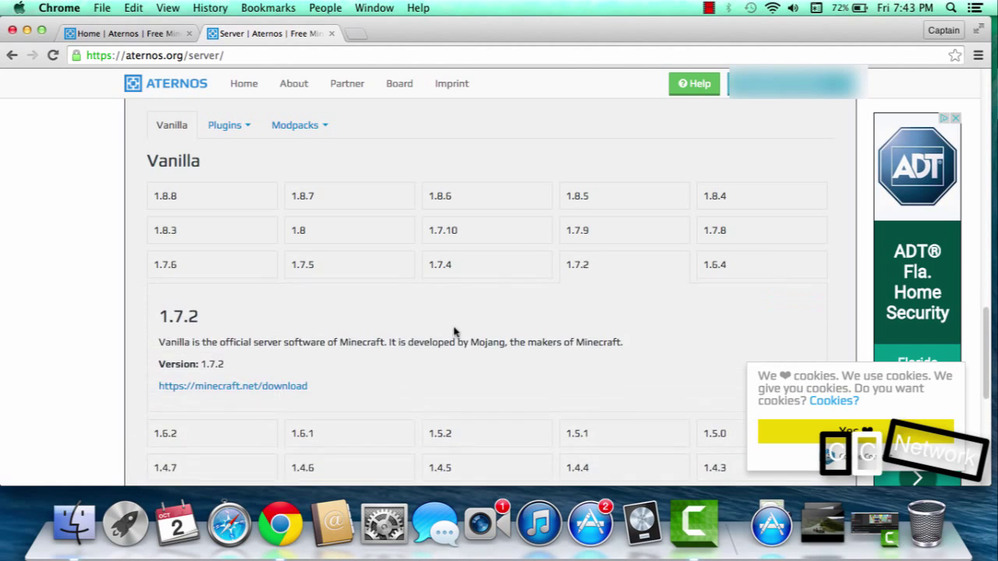
scroll("down", 3)
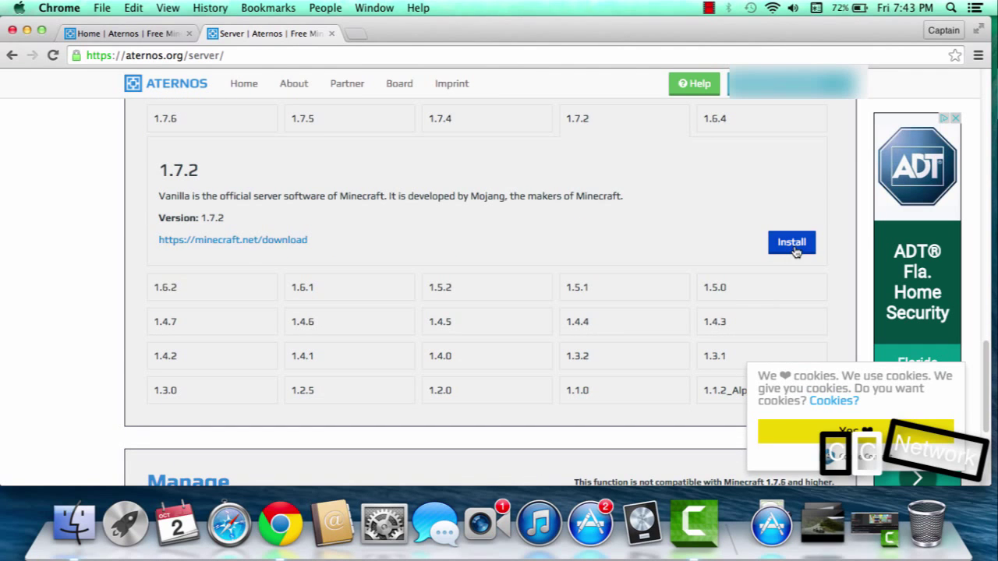
left_click(791, 243)
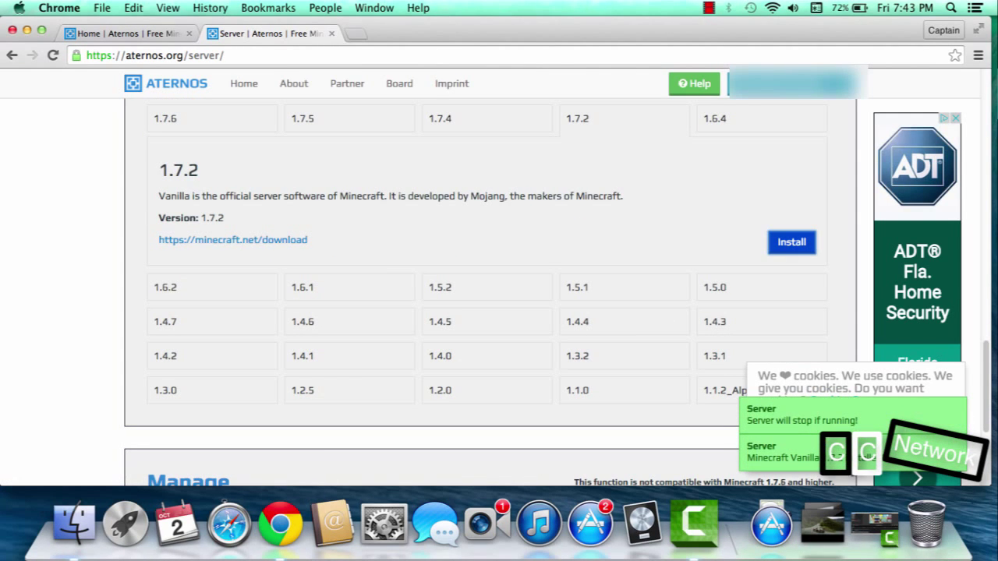
scroll("up", 3)
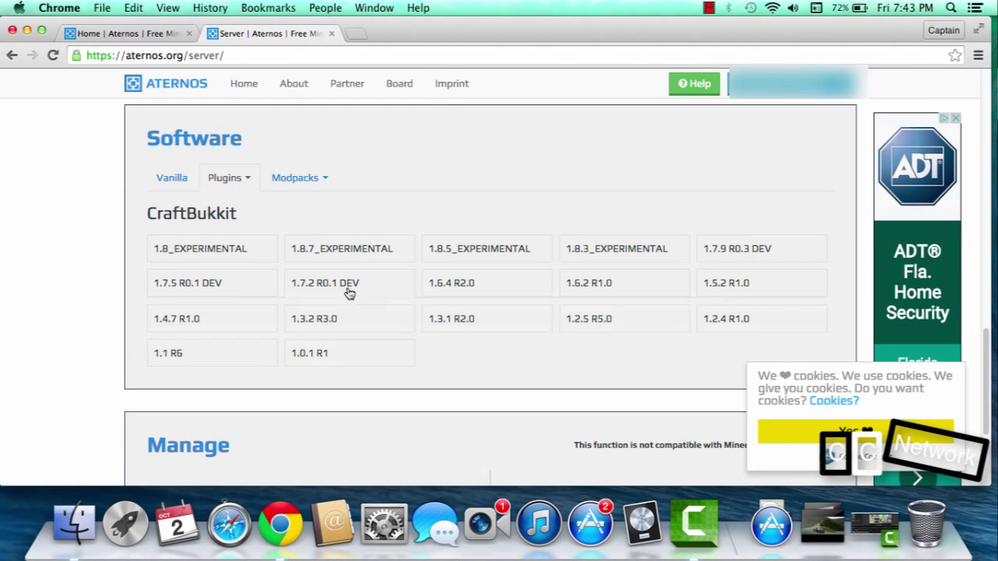
Install CraftBukkit 1.7.2 R0.1 DEV and return to the Information section
left_click(324, 282)
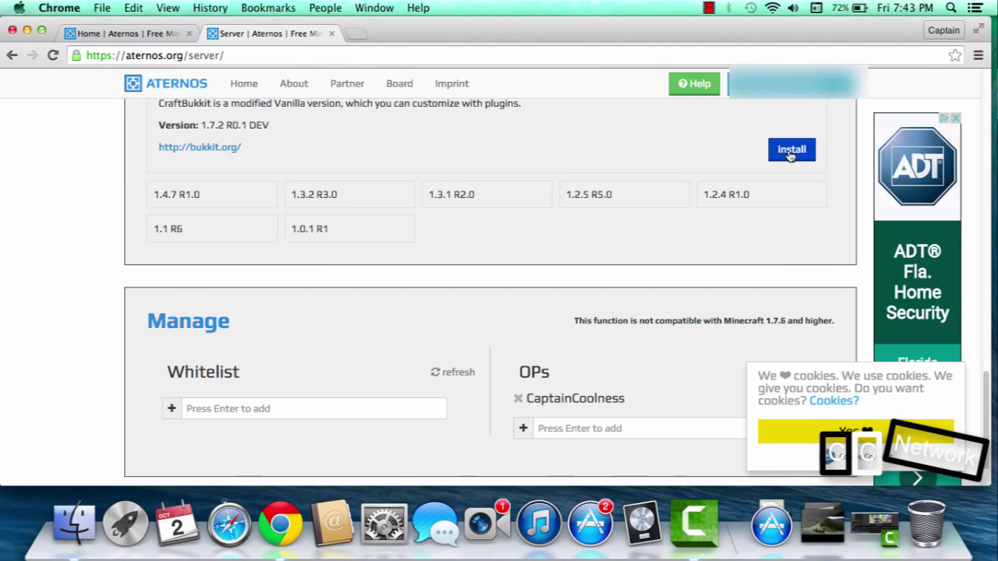
left_click(790, 150)
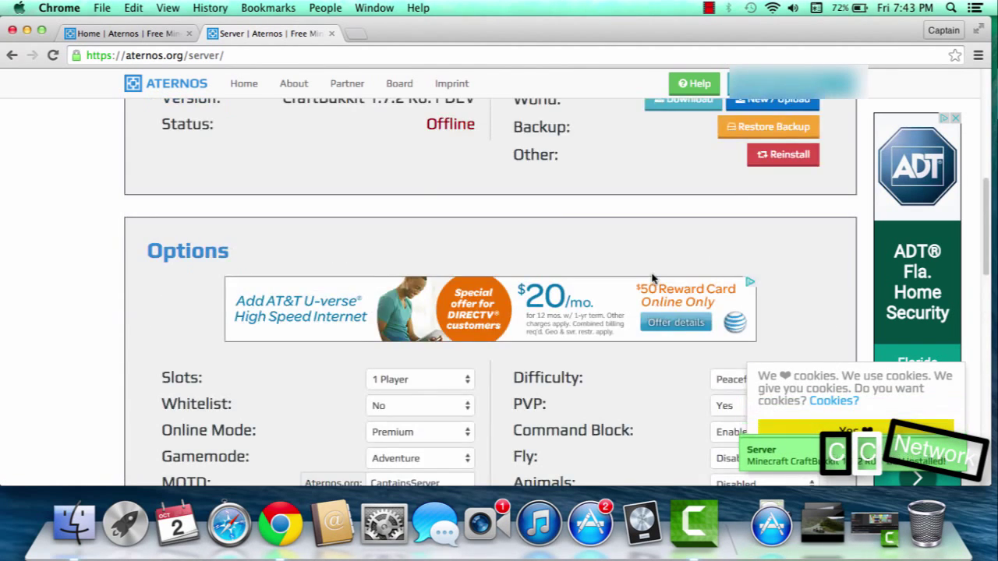
scroll("up", 3)
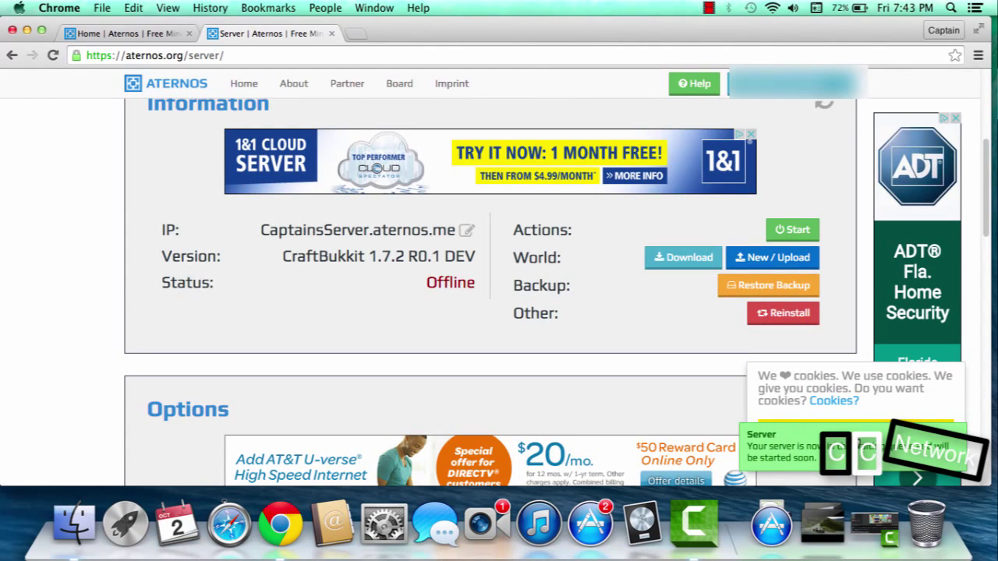
Start the server and copy its IP CaptainsServer.aternos.me
left_click(791, 230)
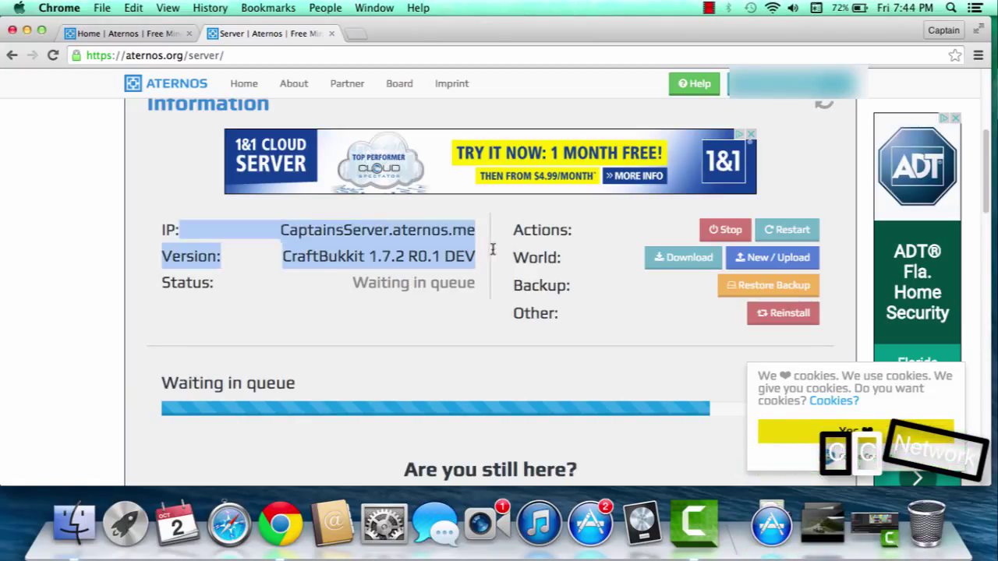
right_click(377, 231)
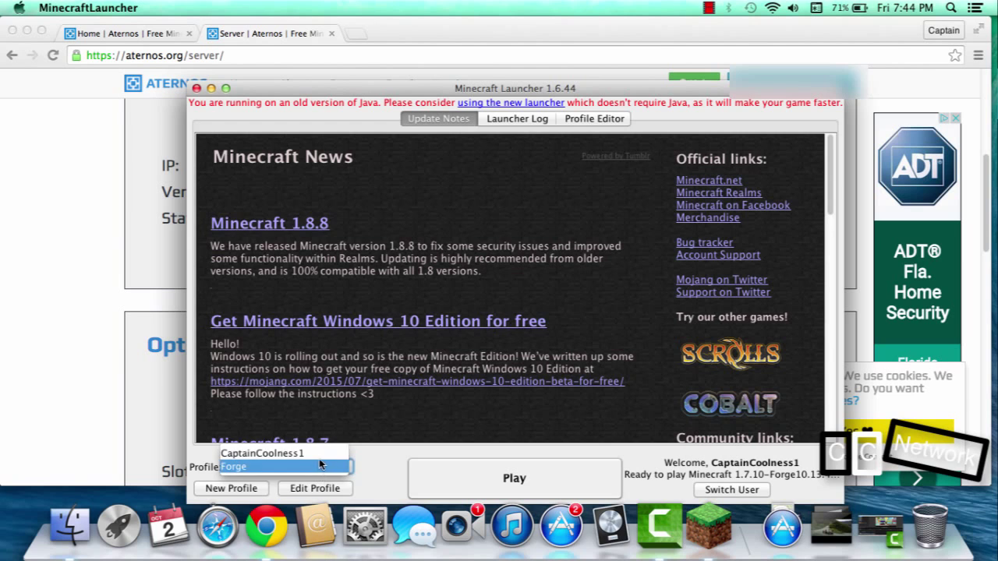
Open the launcher profile settings and scroll up through the version list
left_click(284, 452)
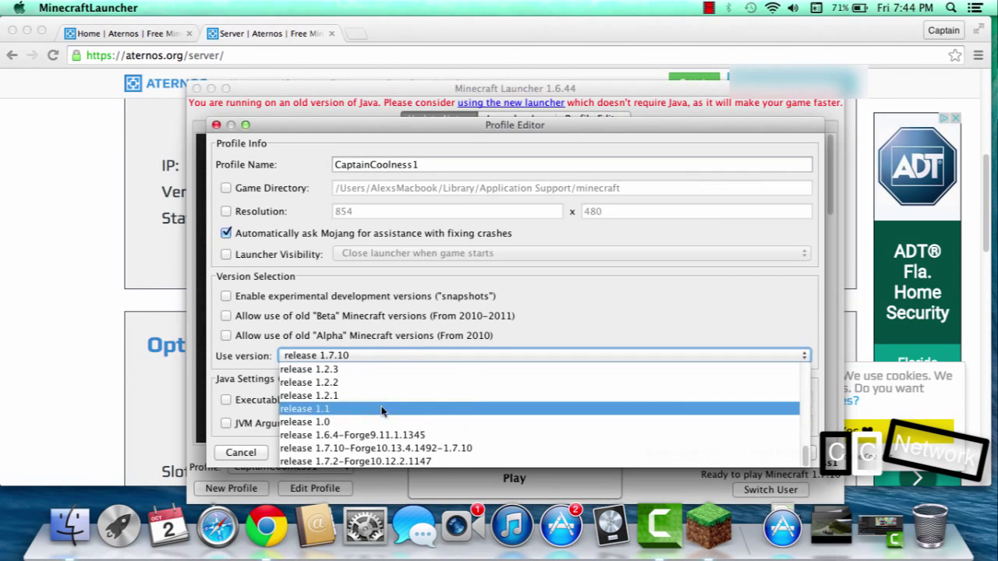
scroll("up", 3)
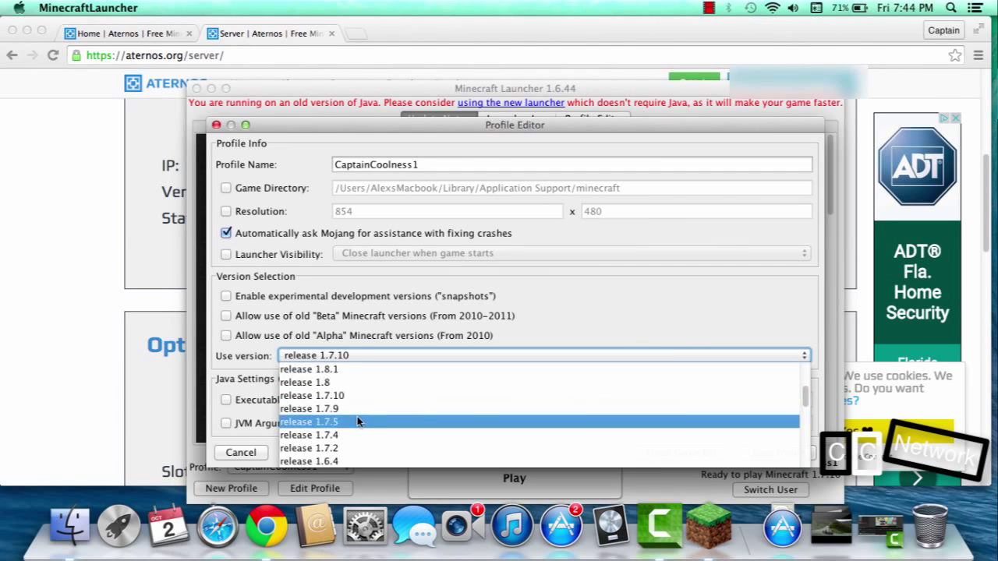
scroll("up", 3)
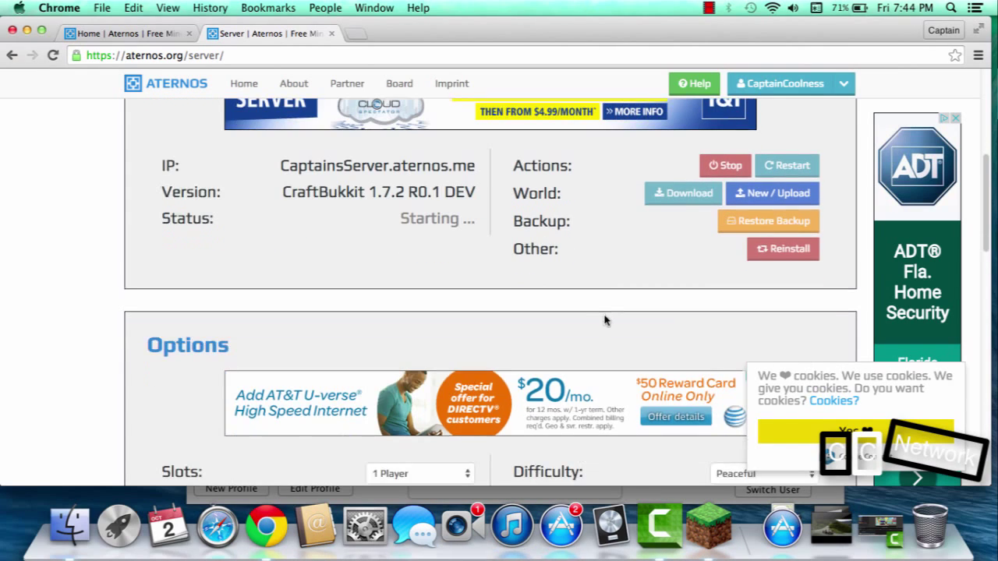
mouse_move(689, 359)
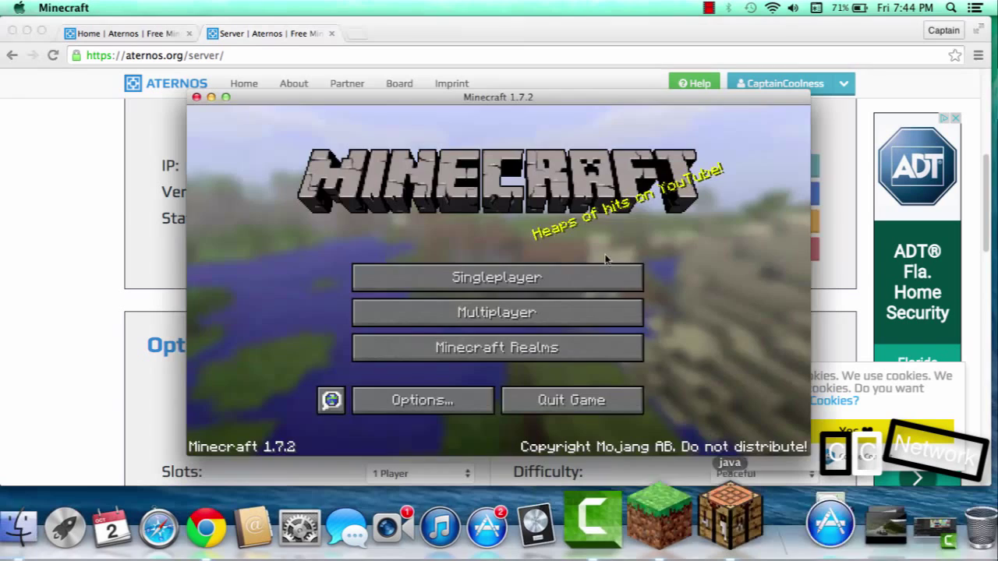
Begin a new multiplayer server entry with the address CaptainsServer.aternos.me
left_click(495, 311)
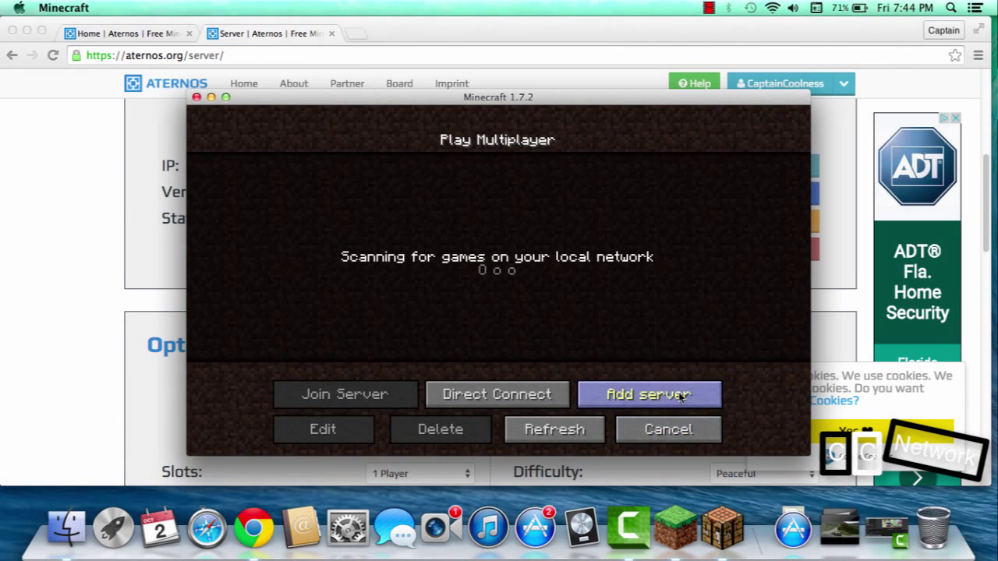
left_click(649, 393)
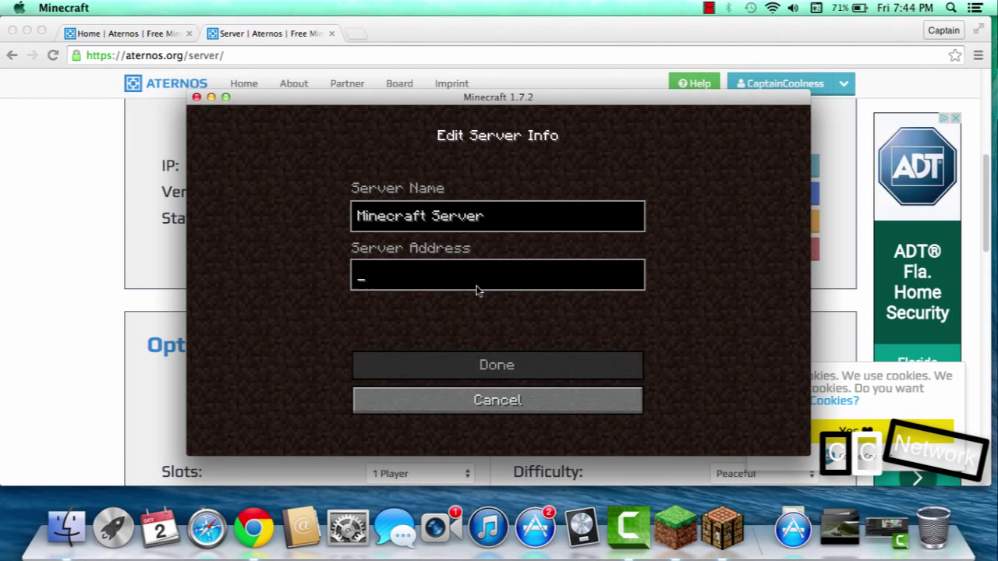
type("CaptainsServer.aternos.me")
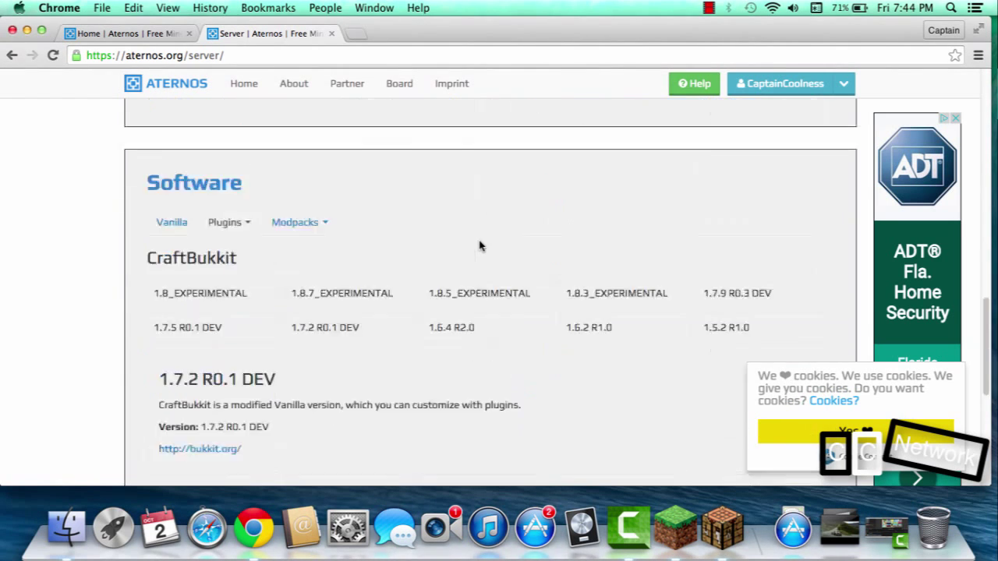
Scroll the Aternos server page to watch the status and Dyn IP zebra.aternos.org:47201
scroll("up", 3)
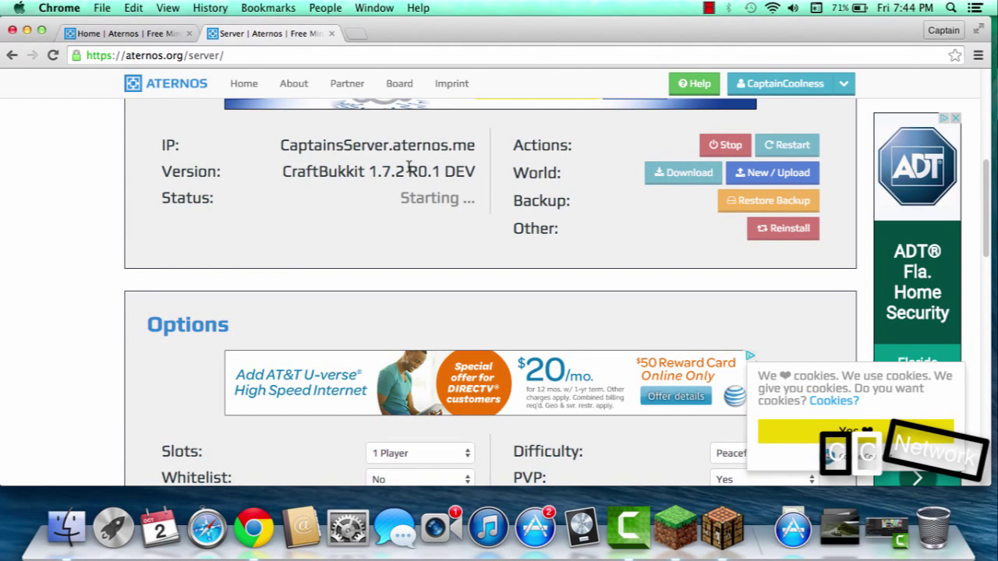
mouse_move(663, 7)
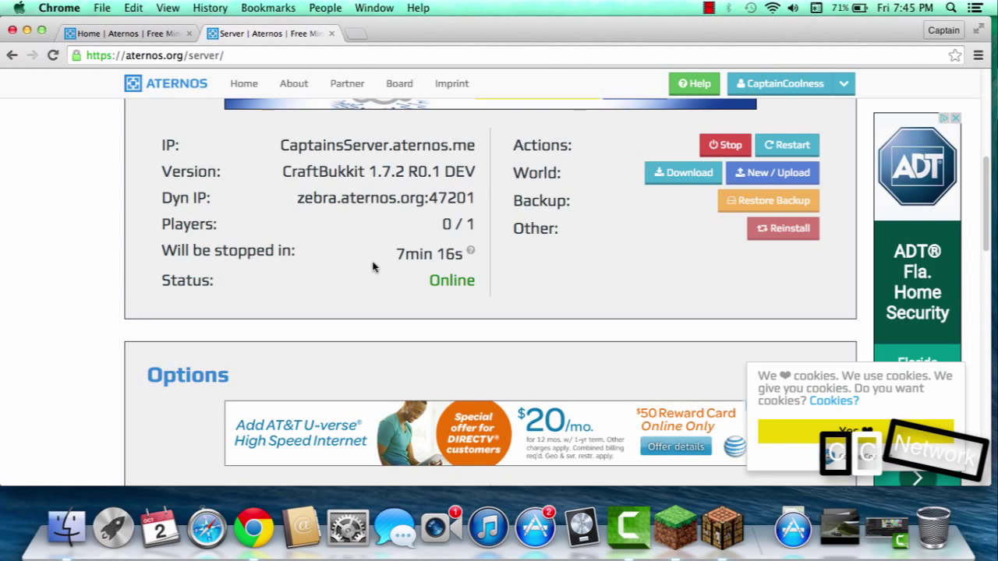
mouse_move(275, 194)
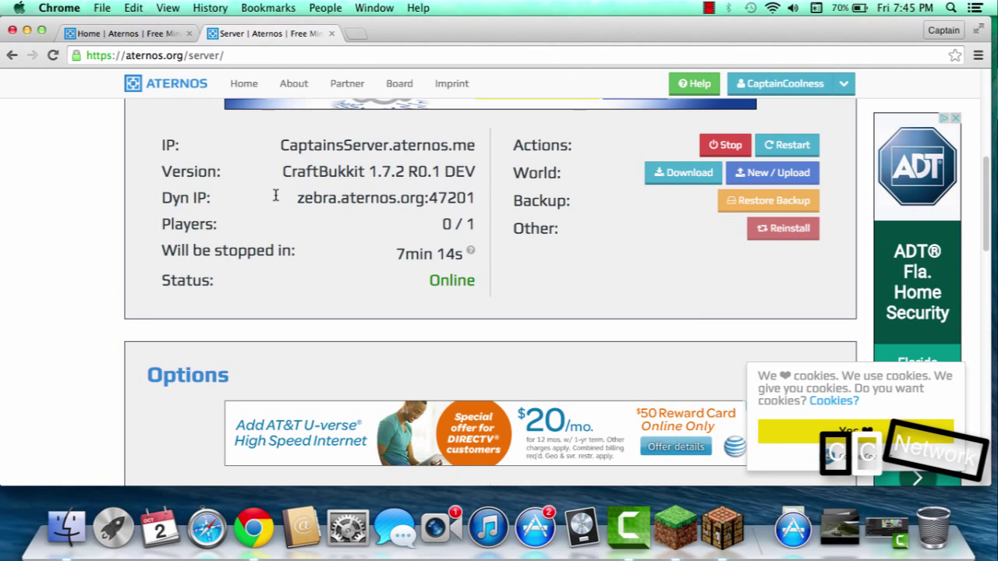
mouse_move(309, 184)
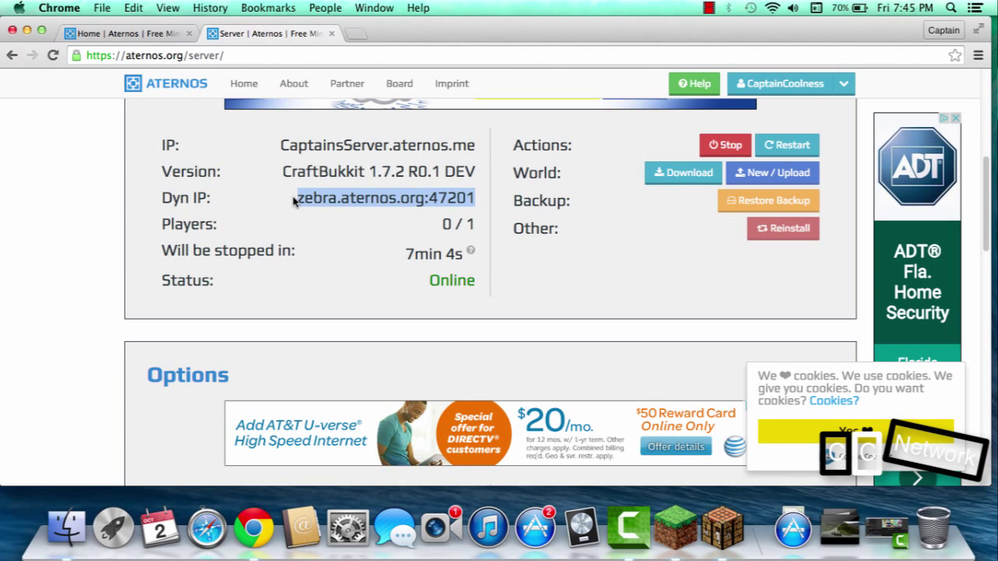
mouse_move(306, 283)
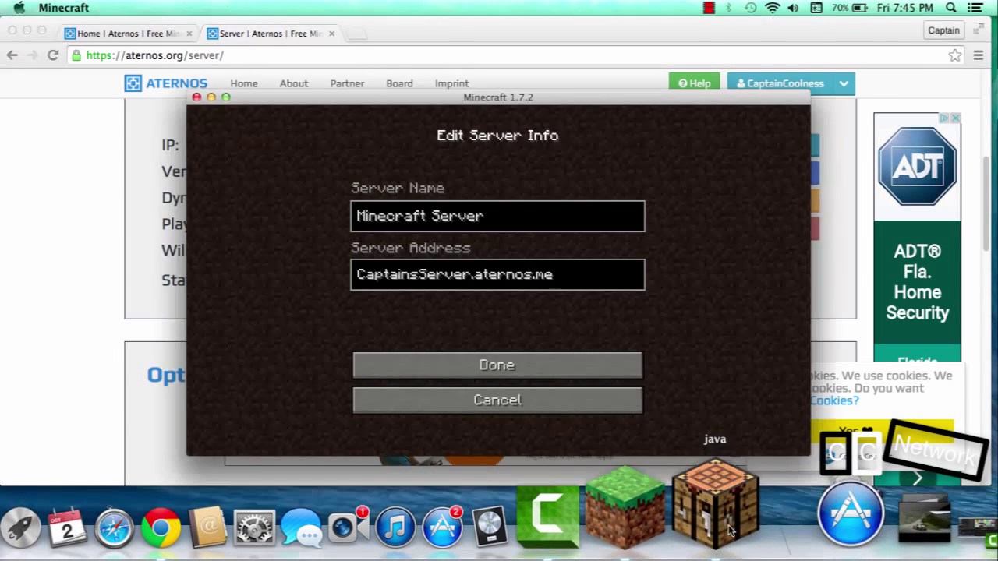
Replace the address with zebra.aternos.org:47201, save the entry and join the server
key("Backspace")
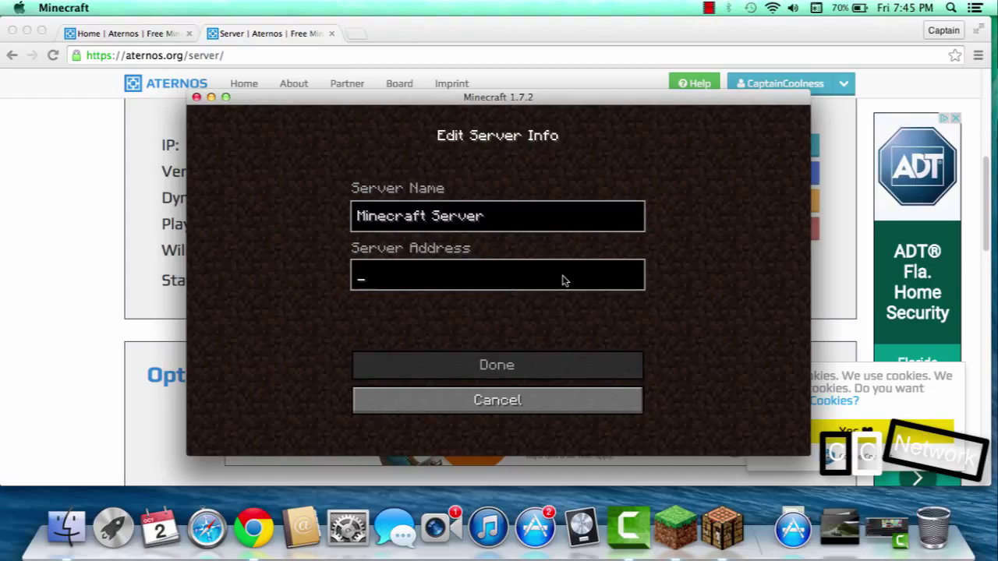
type("zebra.aternos.org:47201")
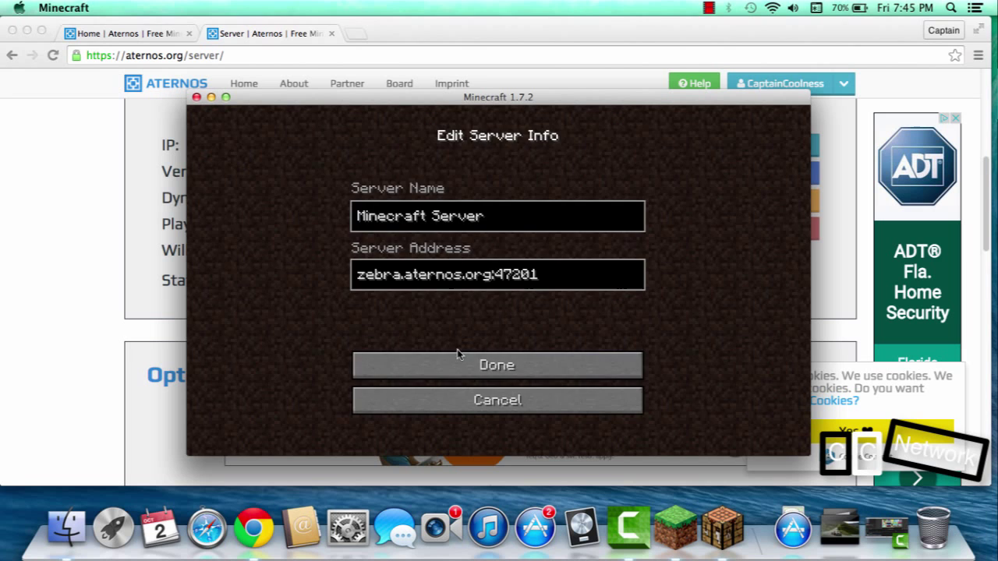
left_click(496, 365)
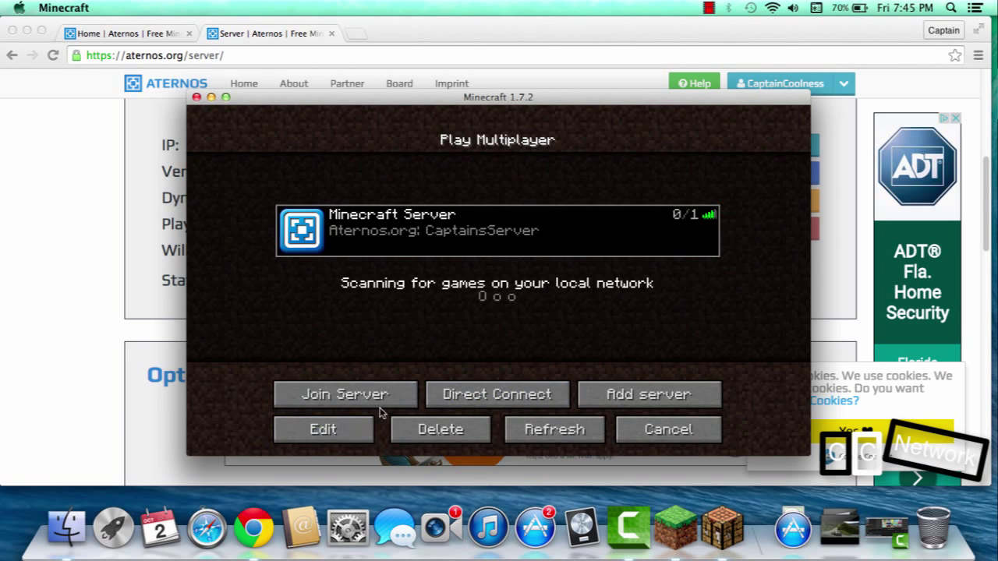
left_click(344, 393)
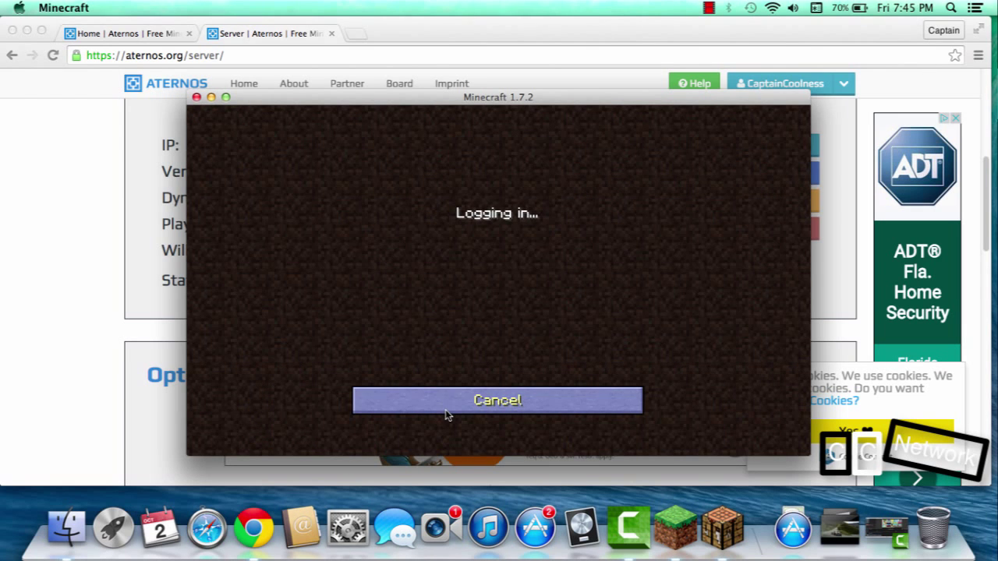
mouse_move(464, 386)
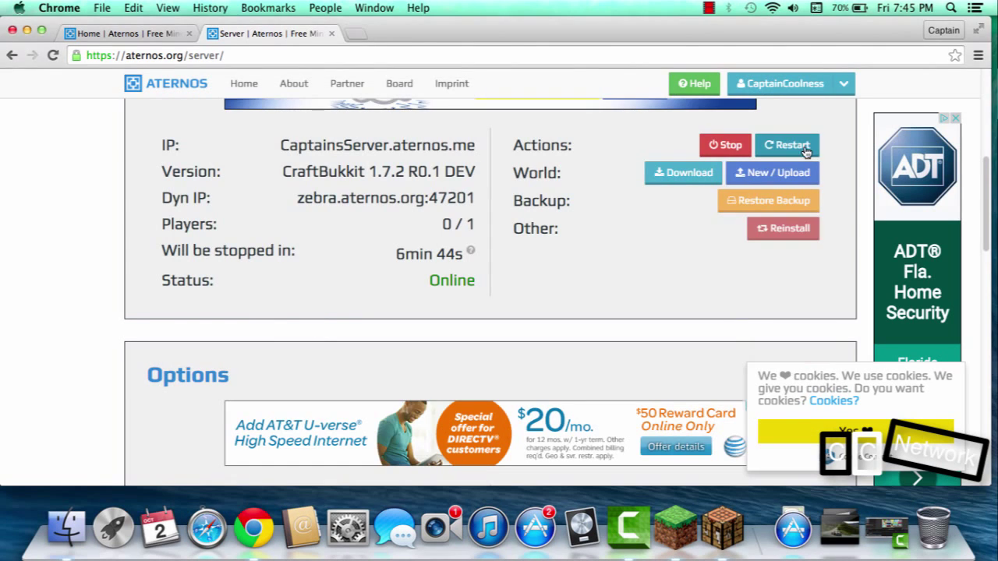
mouse_move(761, 215)
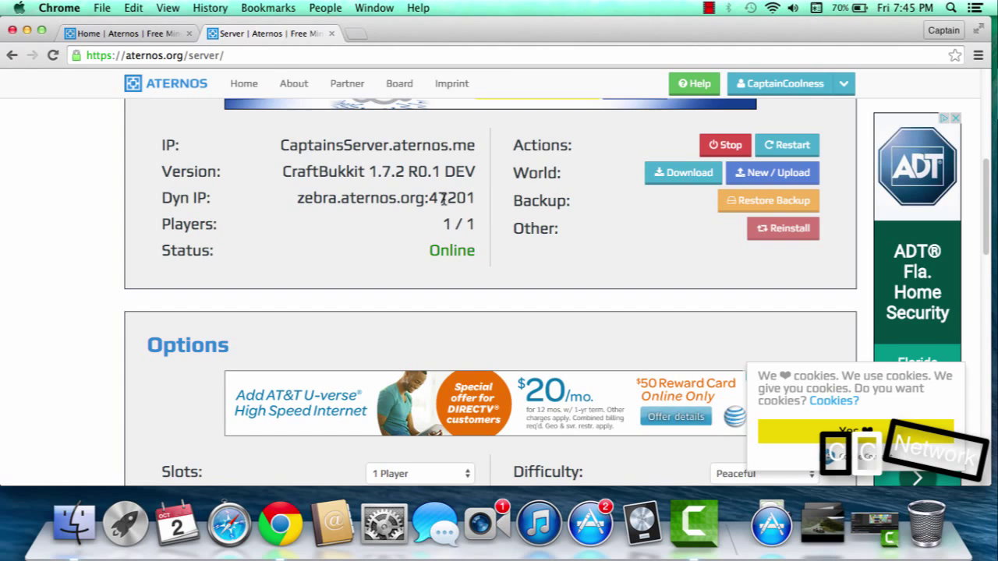
mouse_move(502, 187)
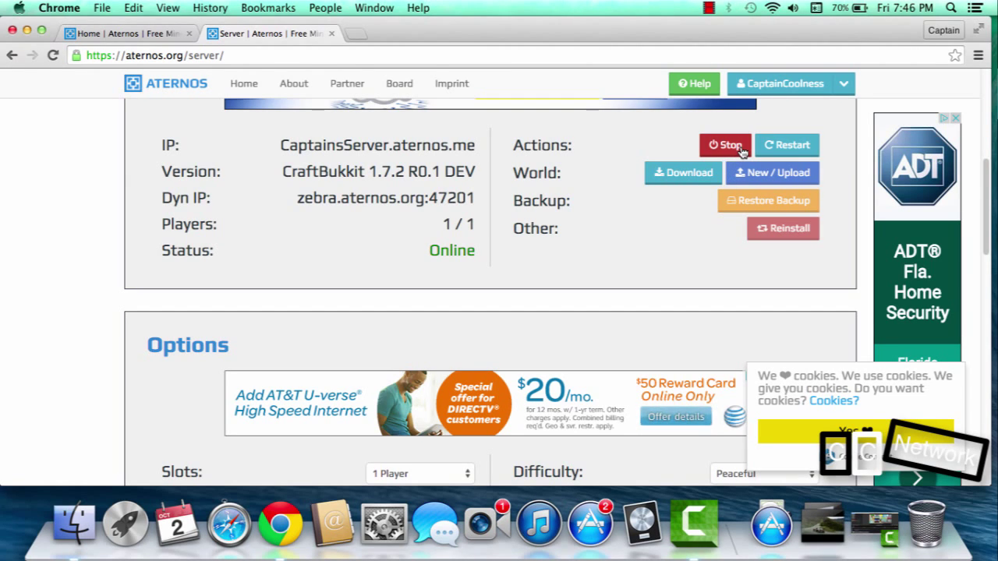
Stop the running server once Players shows 1/1 connected
left_click(723, 145)
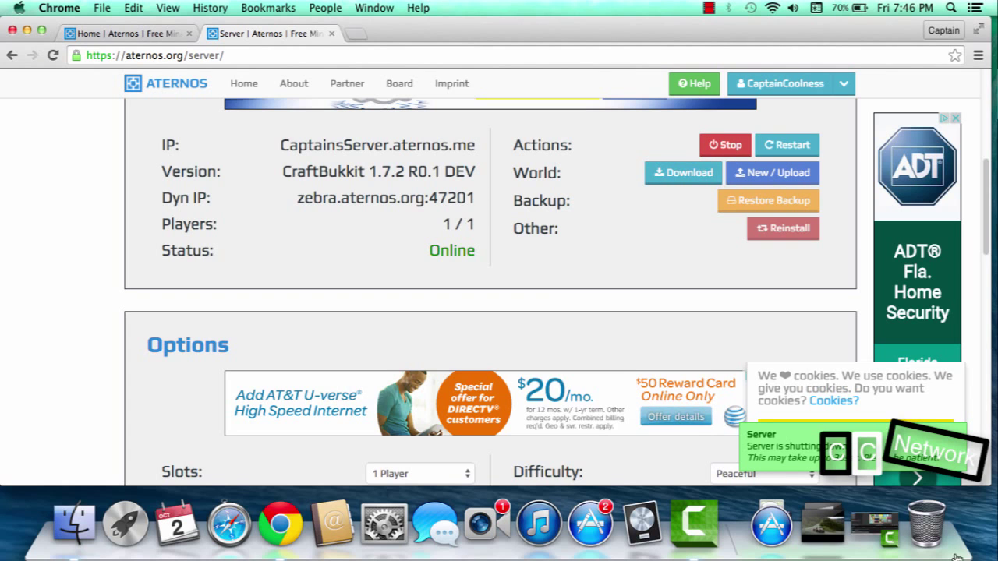